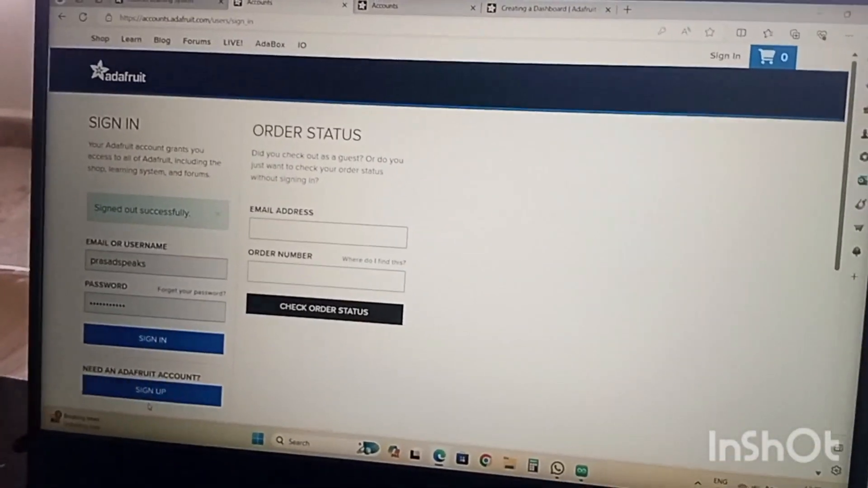
Sign in to Adafruit Accounts and save the profile settings
left_click(151, 391)
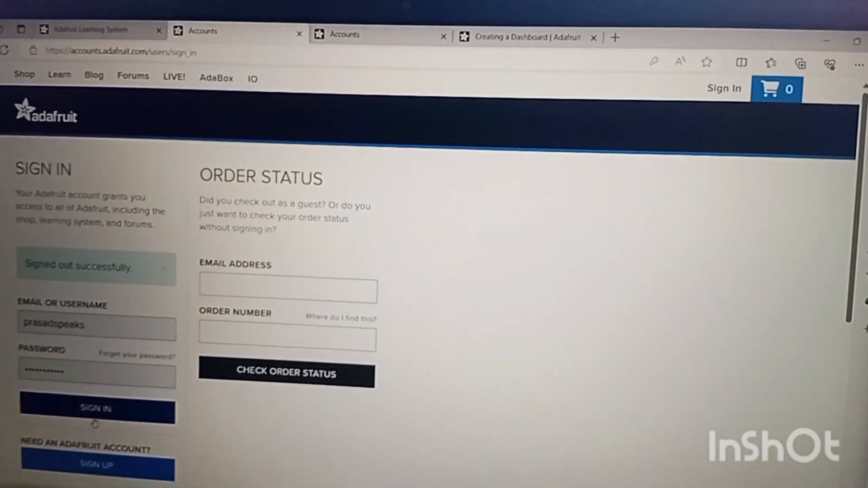
left_click(96, 465)
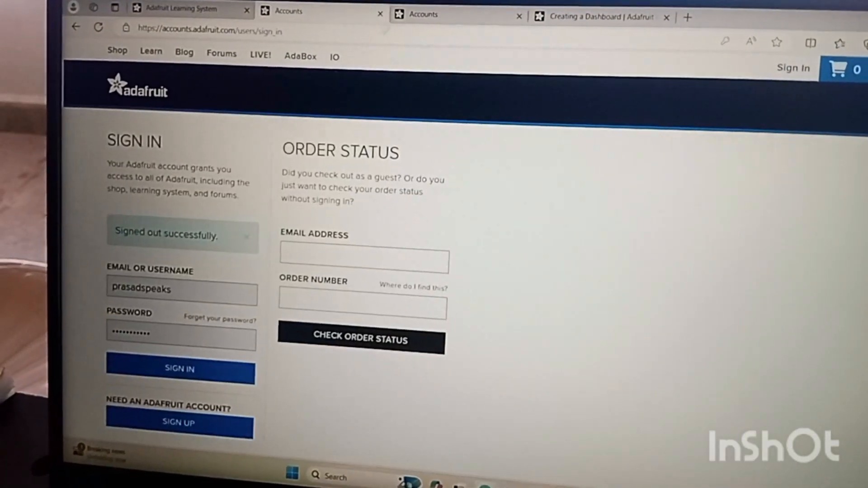
left_click(179, 368)
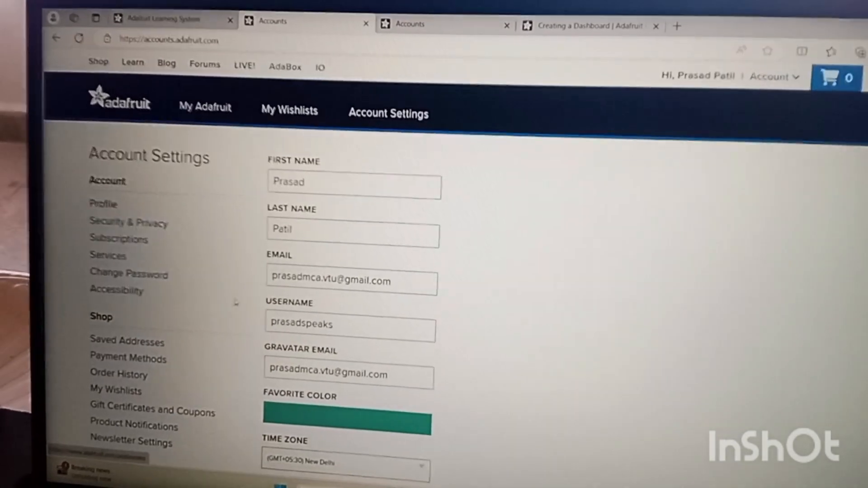
scroll("down", 3)
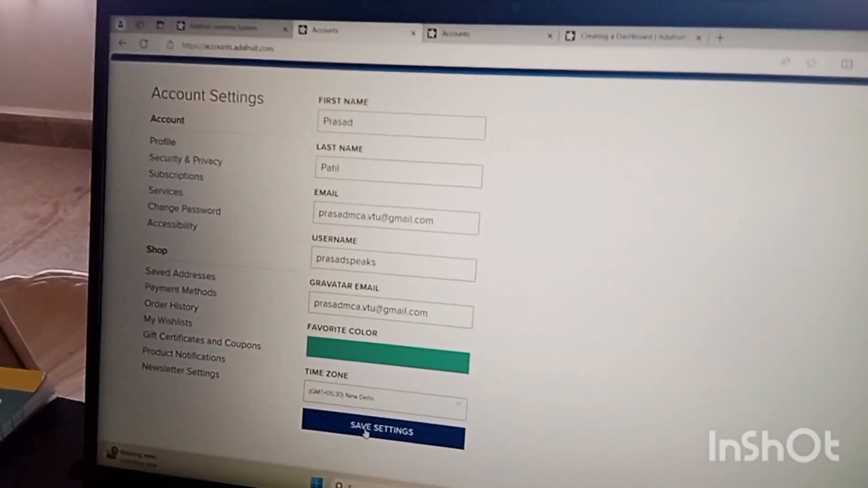
left_click(382, 431)
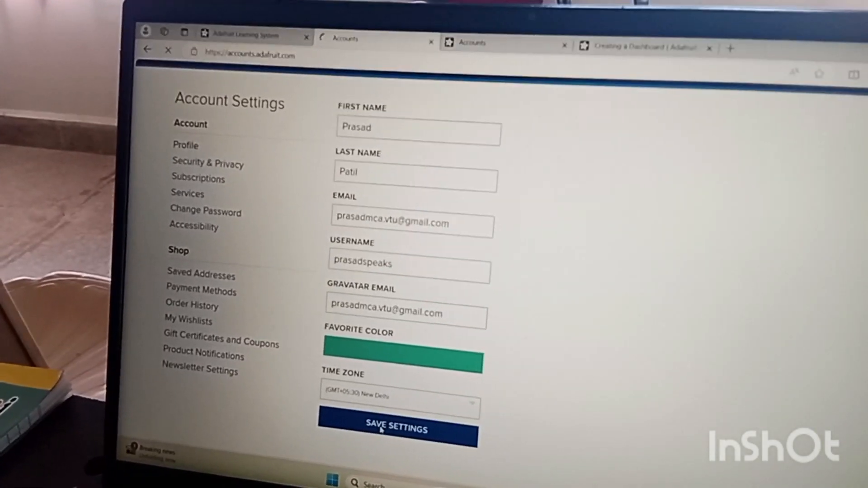
Confirm with the account password so the account update succeeds
left_click(397, 428)
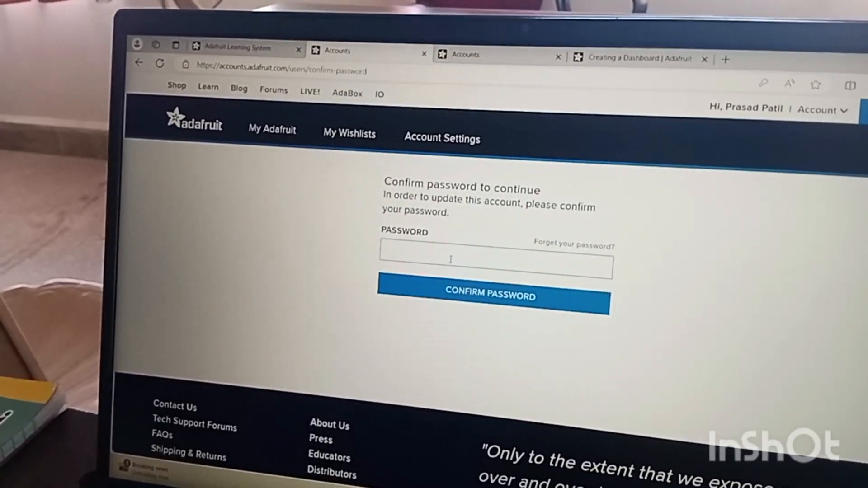
type("password")
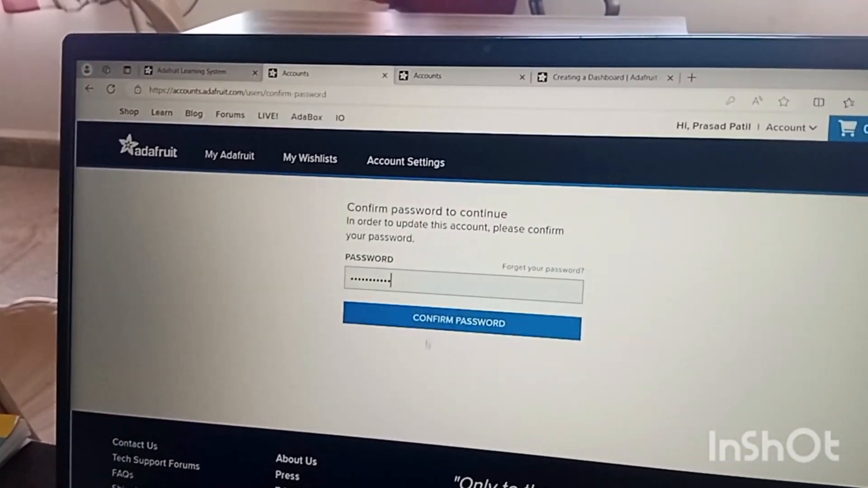
left_click(459, 323)
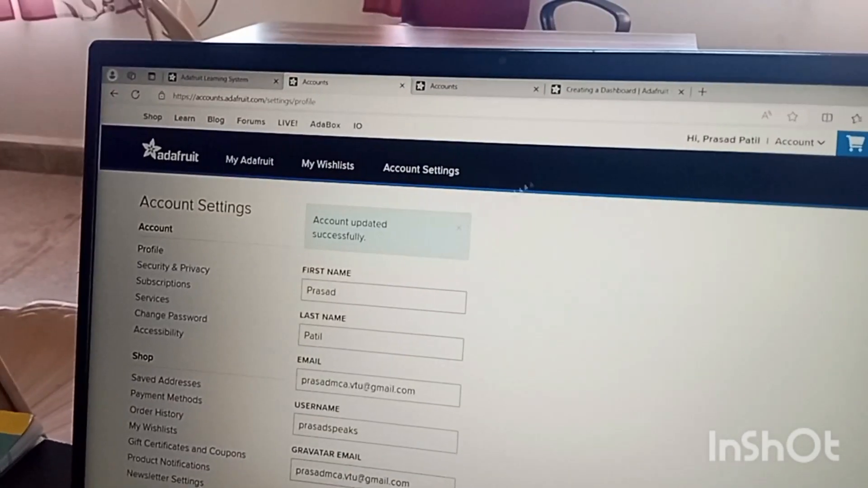
left_click(613, 92)
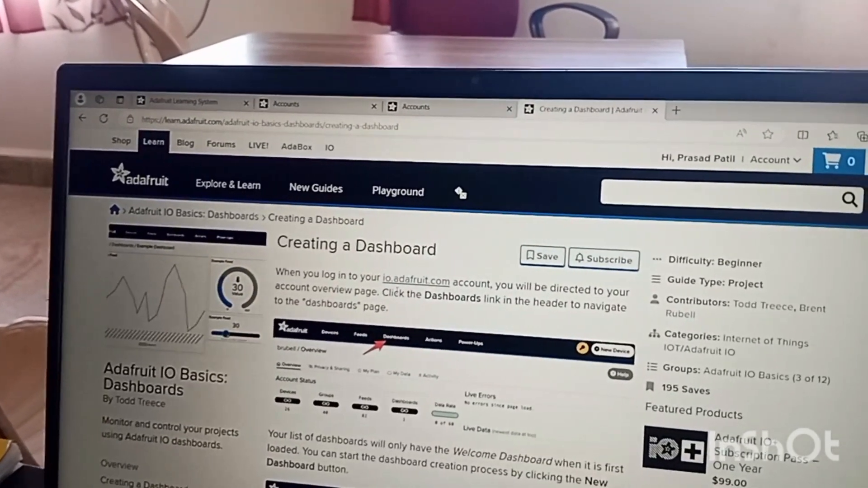
scroll("down", 3)
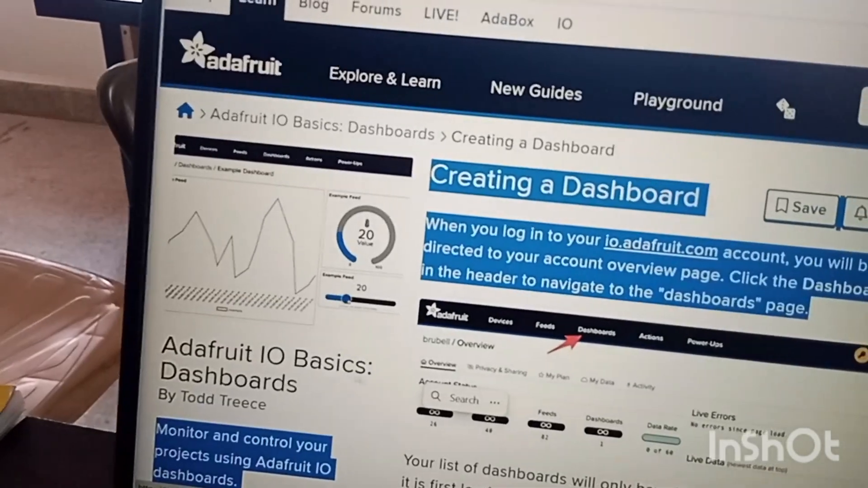
scroll("down", 3)
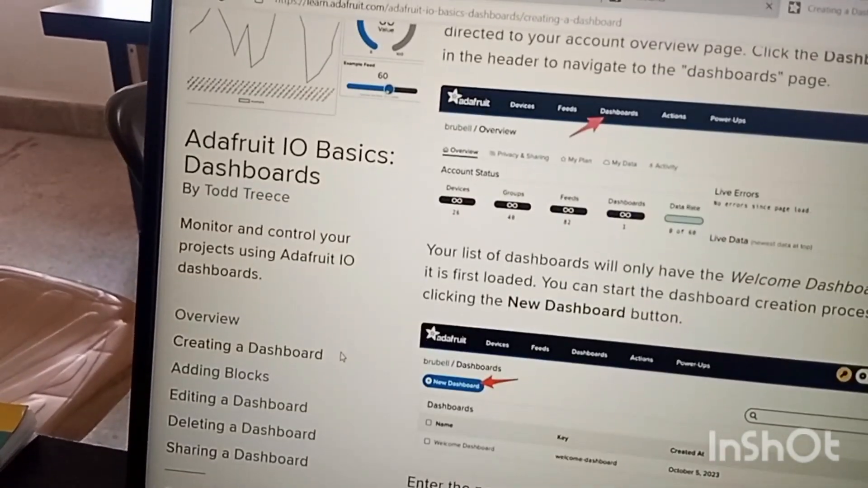
scroll("up", 3)
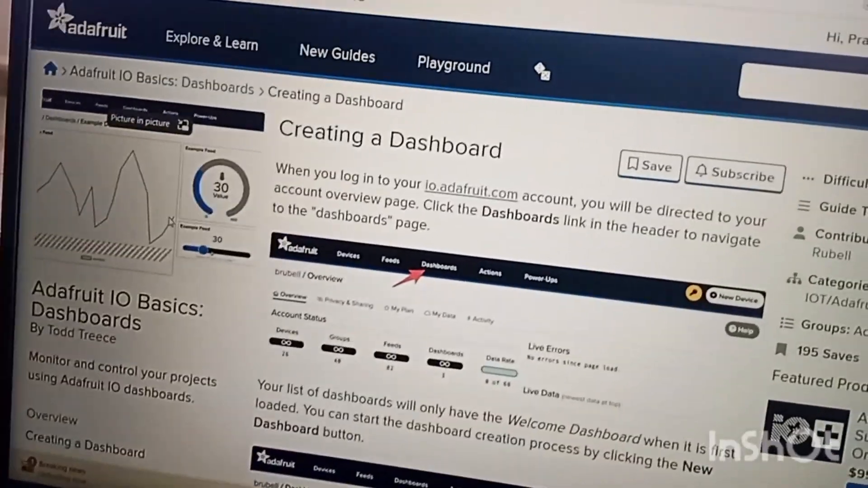
scroll("down", 3)
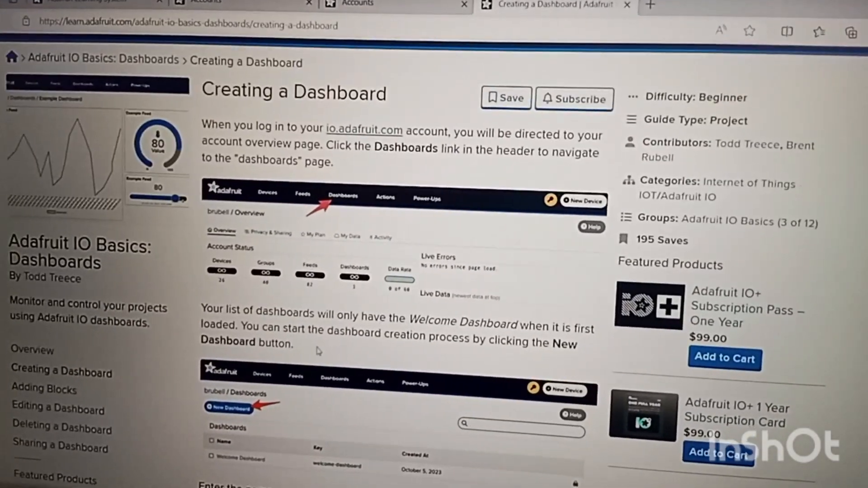
scroll("down", 3)
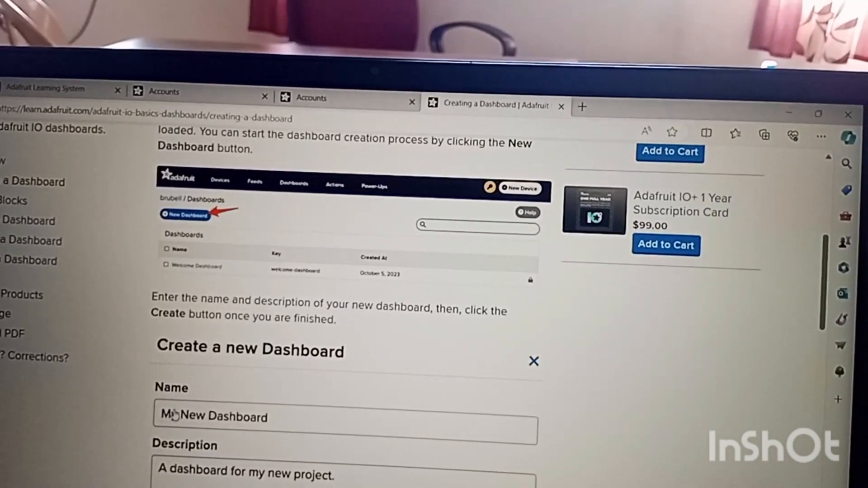
scroll("down", 3)
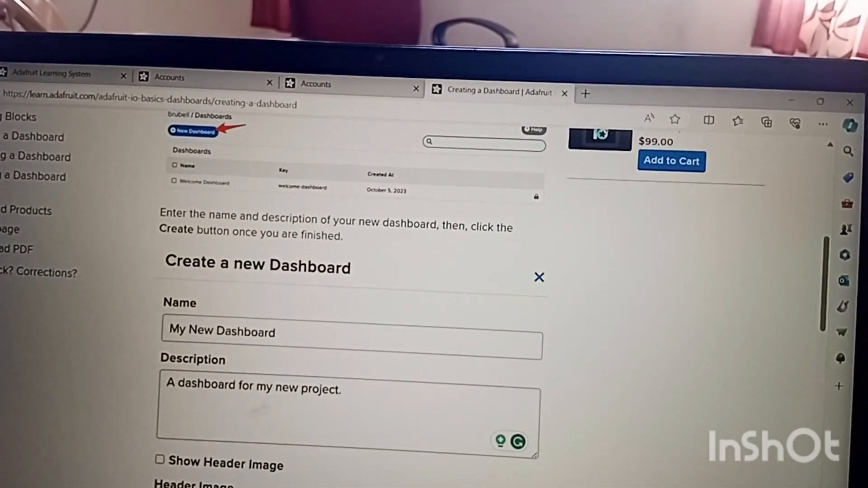
scroll("down", 3)
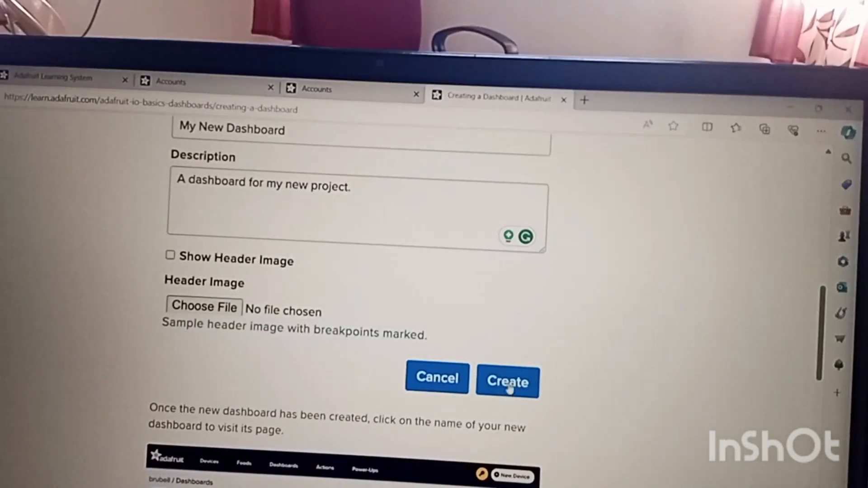
scroll("down", 3)
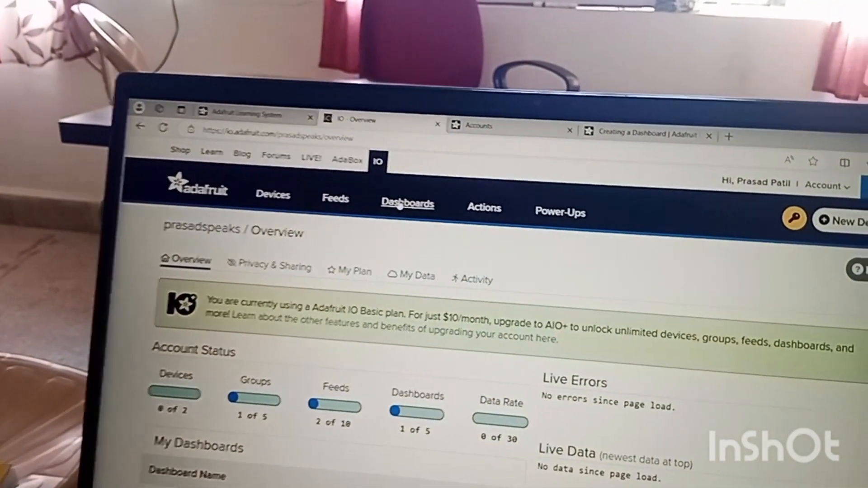
Open the account's Dashboards list from the Adafruit IO header
left_click(408, 204)
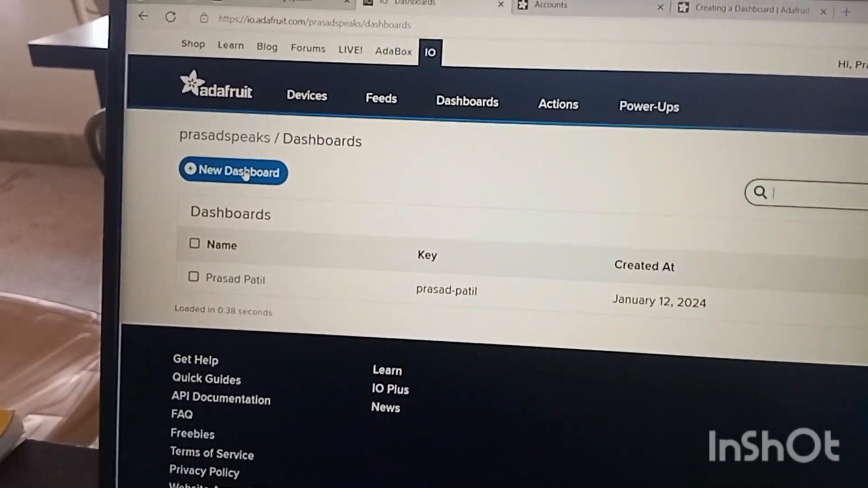
Fill a new-dashboard form with name 'My New Dashboard' and a 'My Second Dashboard' description
left_click(232, 172)
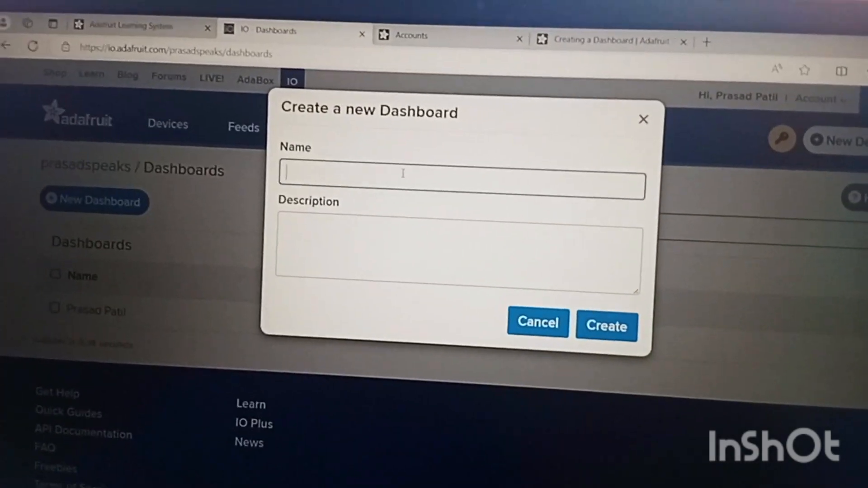
type("M")
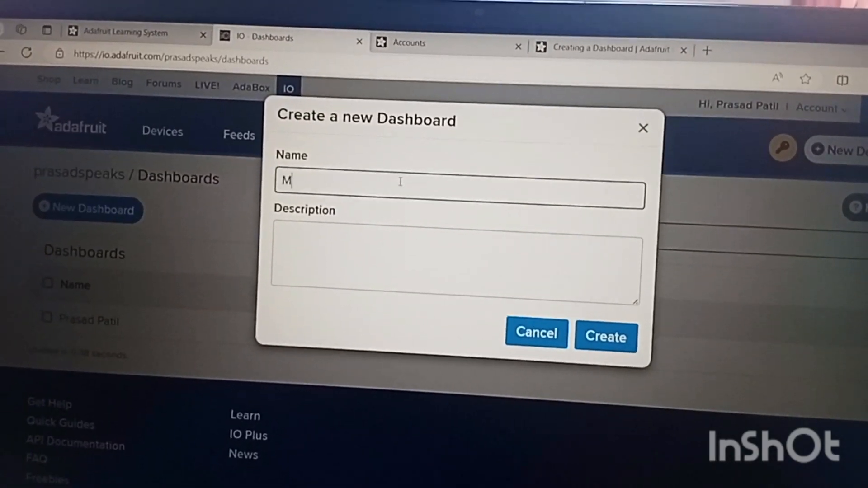
type("y New")
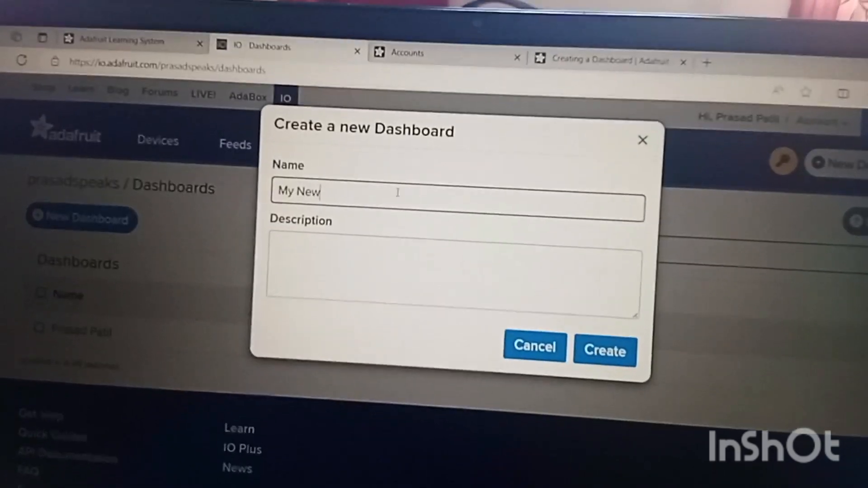
type("Dashb")
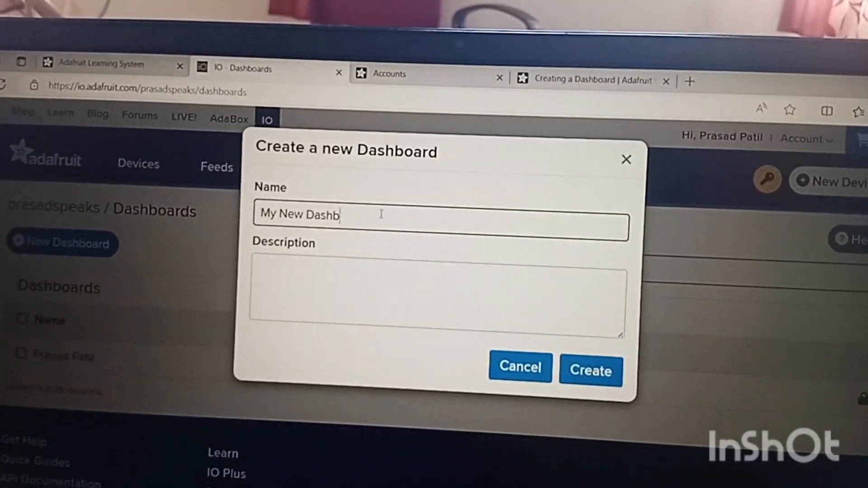
type("oard")
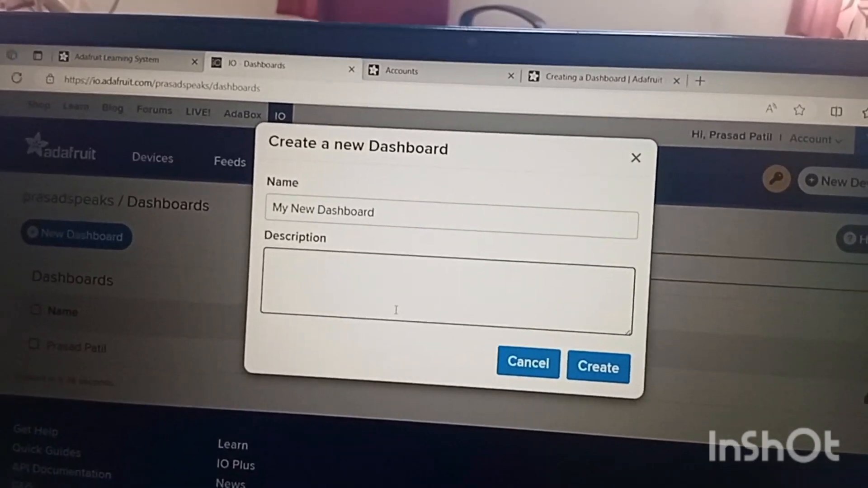
type("My")
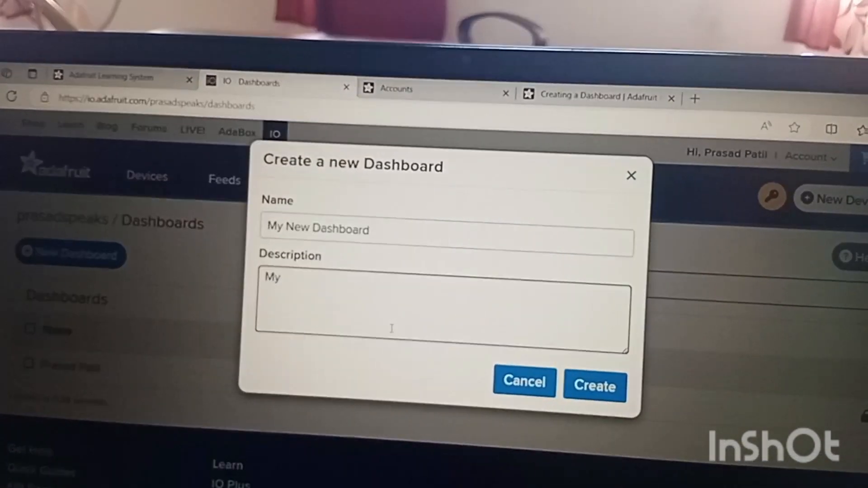
type("Sec")
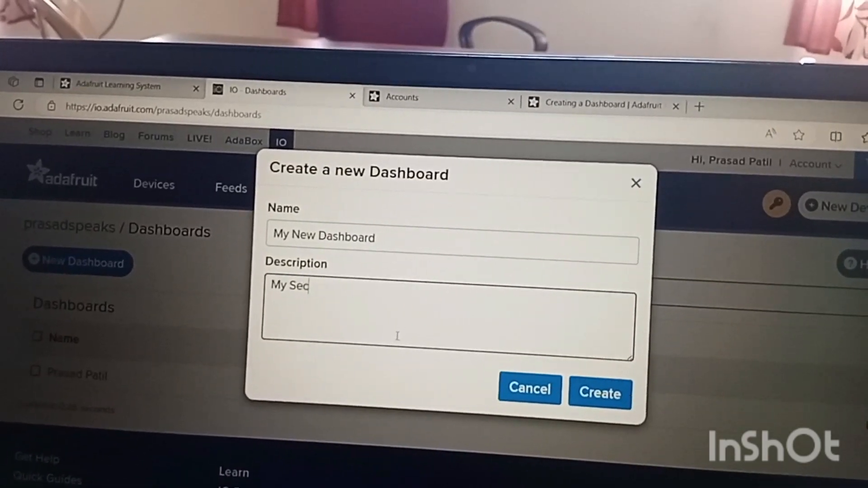
type("ond Dashboatd")
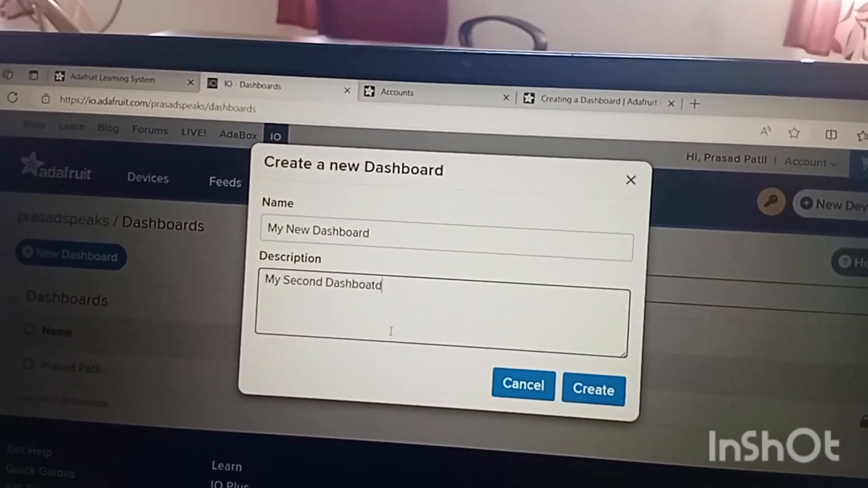
key("Backspace")
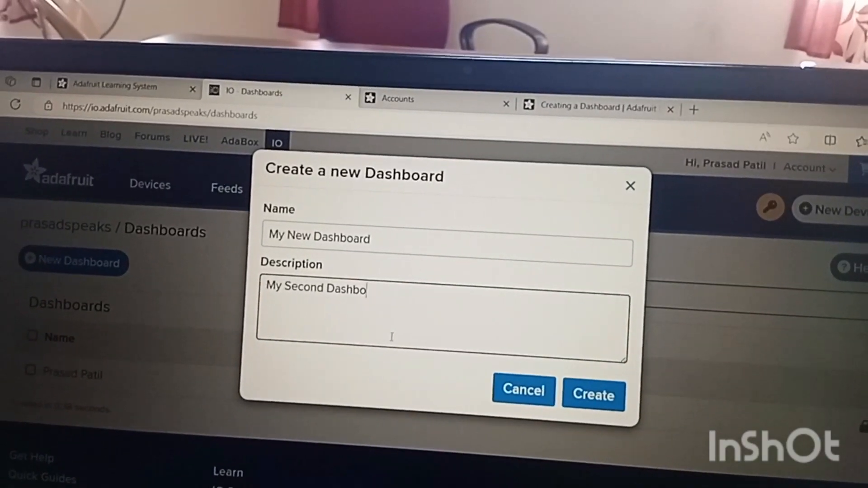
key("backspace")
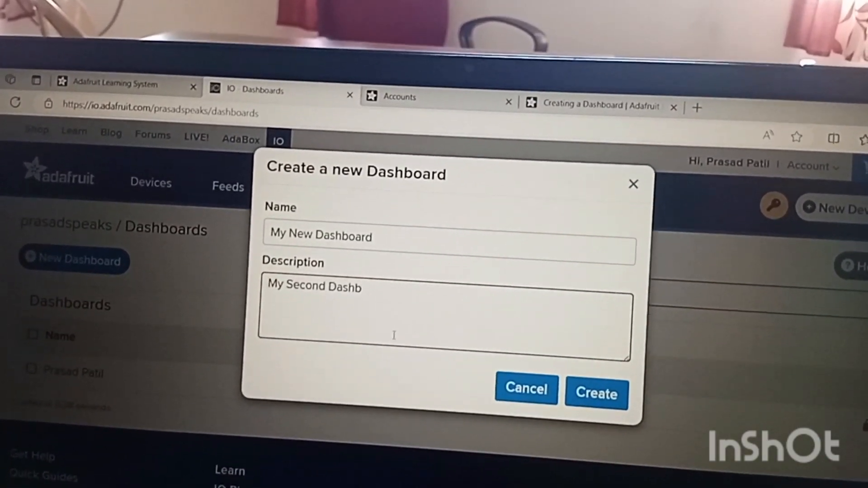
type("oard")
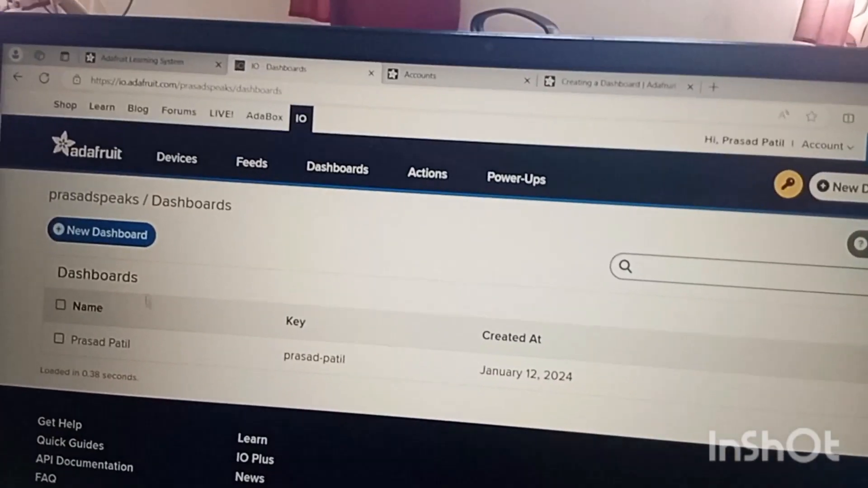
Start a new dashboard and enter its name as 'My DashboARD'
left_click(101, 233)
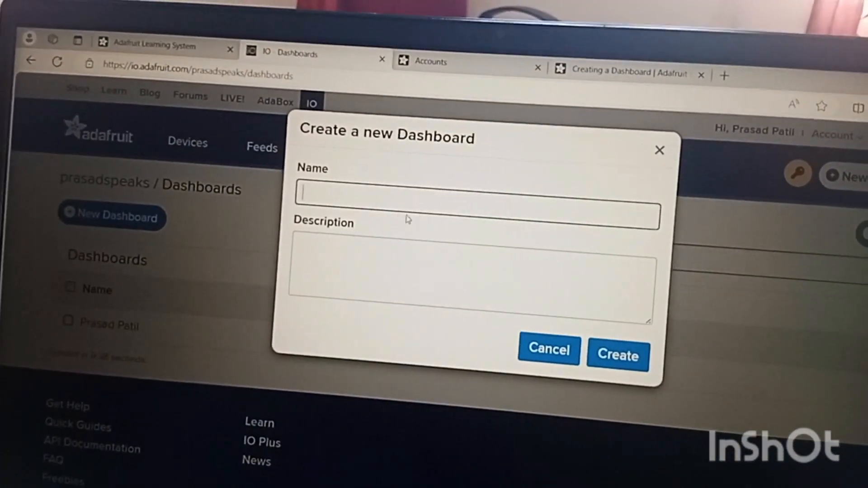
type("My")
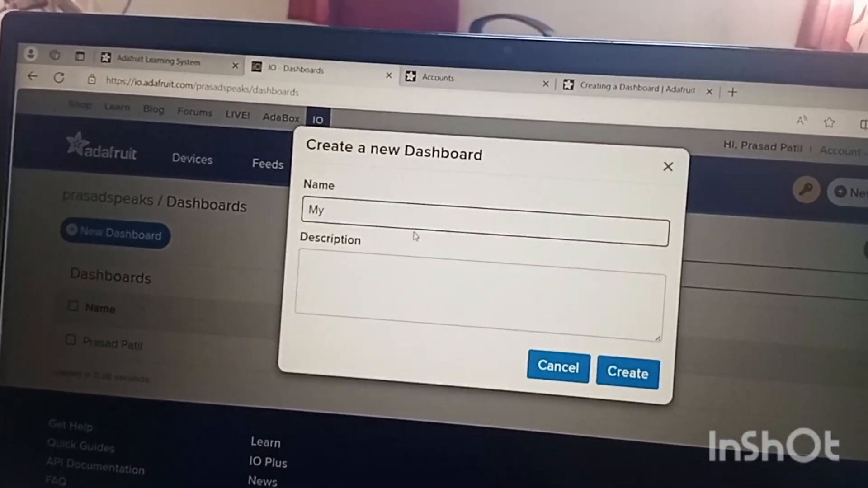
type("Da")
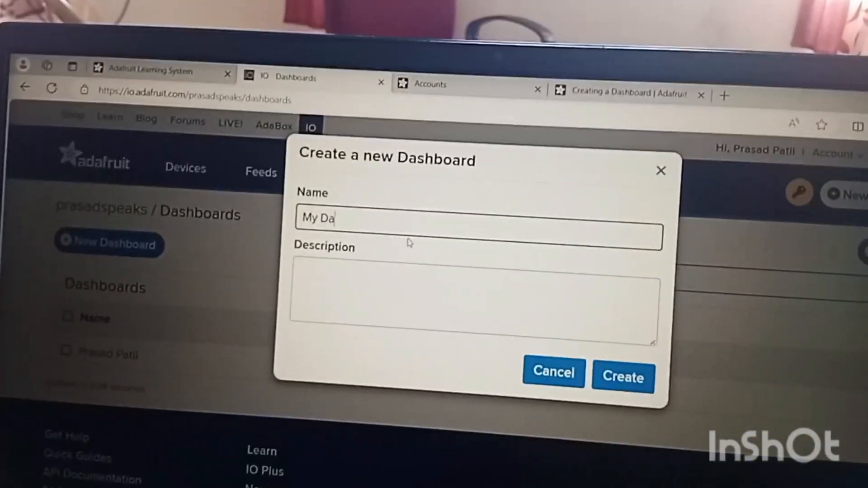
type("sh")
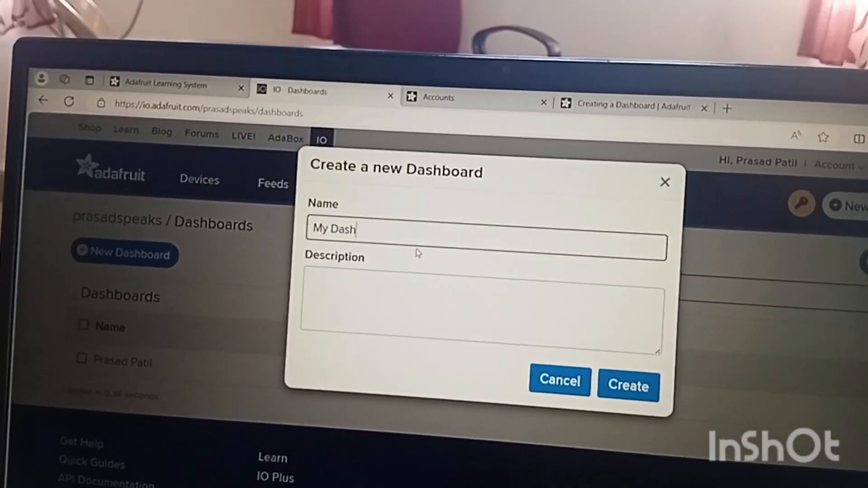
type("bo")
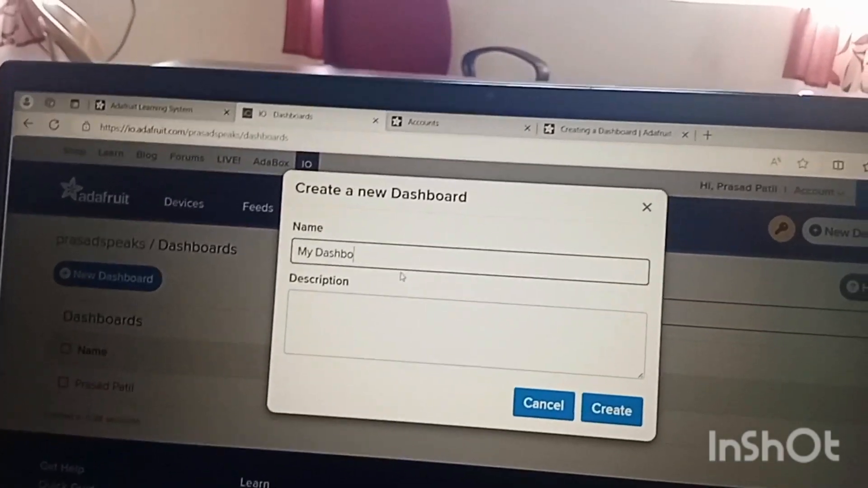
type("ARD")
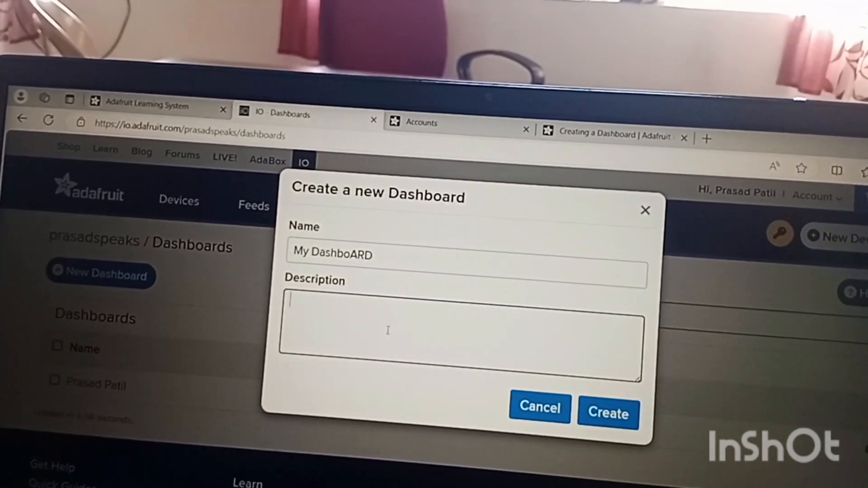
Add description 'SECOND DASHBOARD', correct the name to 'My Dashboard', and create it
type("SECOND")
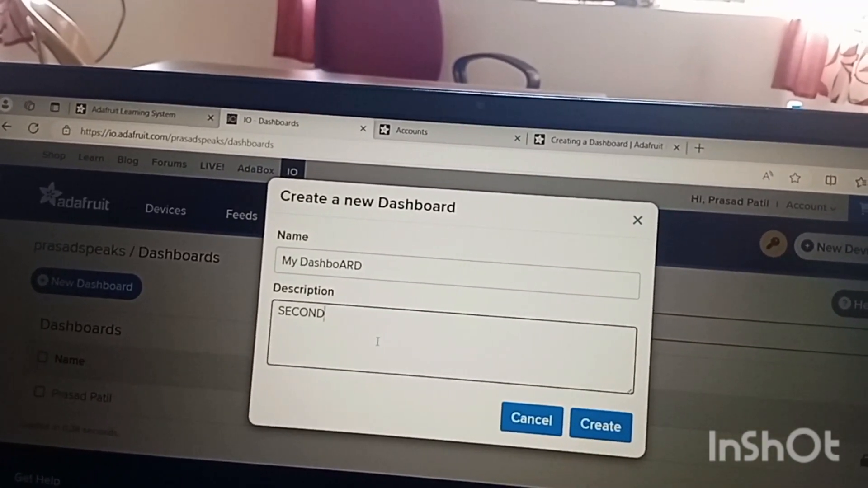
type("DA")
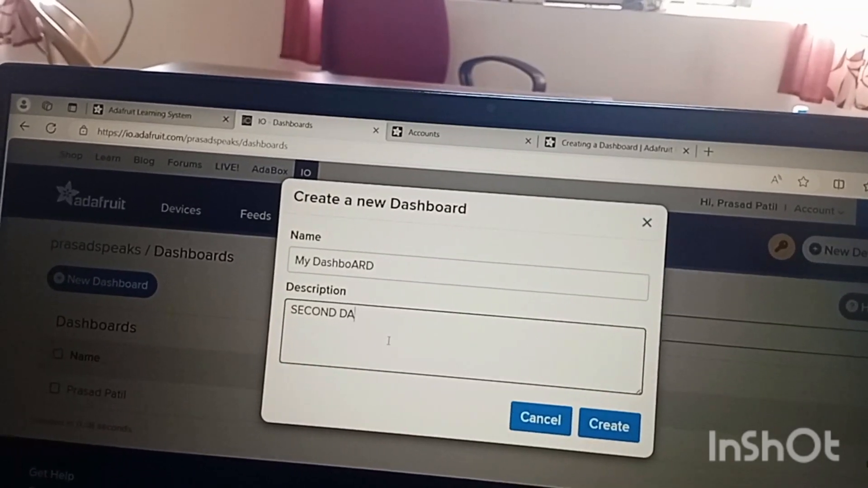
type("SHBOARD")
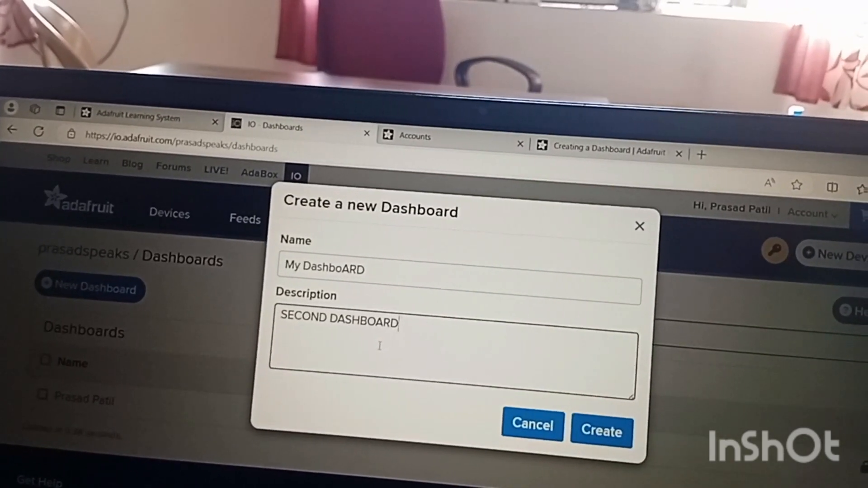
double_click(347, 263)
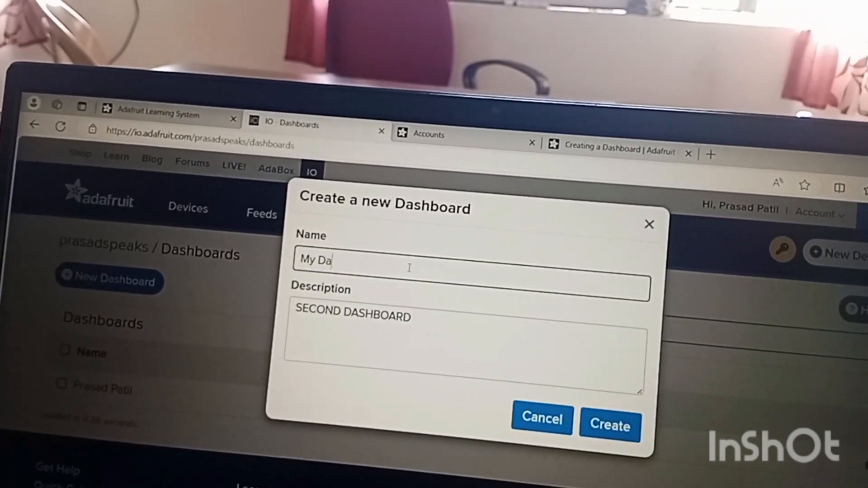
type("shboard")
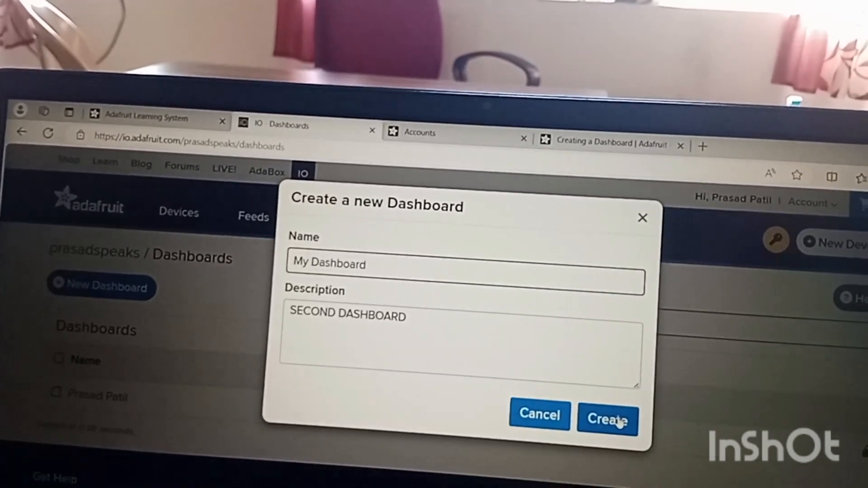
left_click(606, 418)
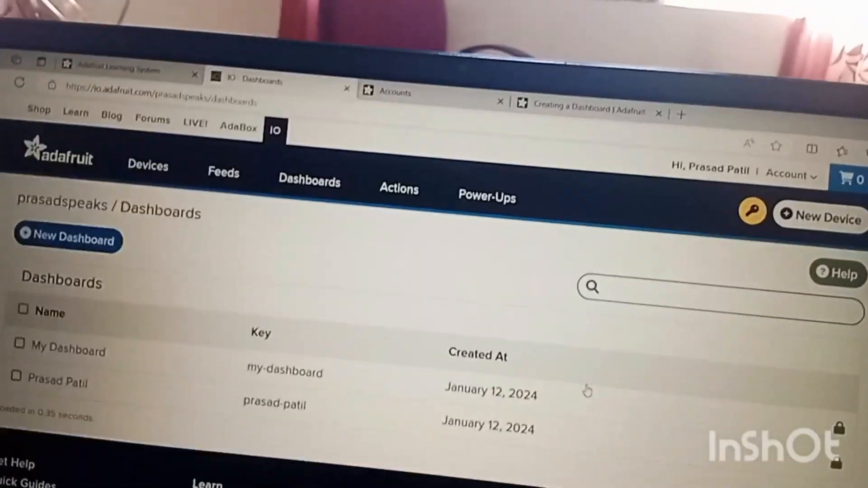
left_click(22, 350)
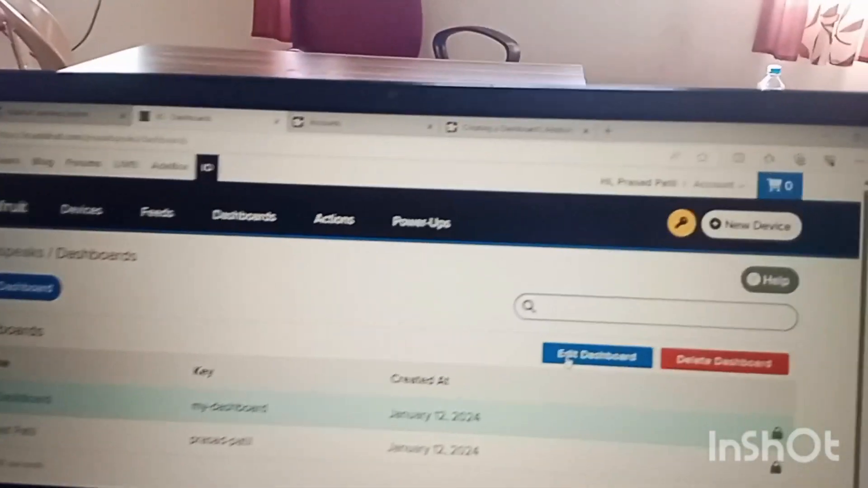
left_click(596, 356)
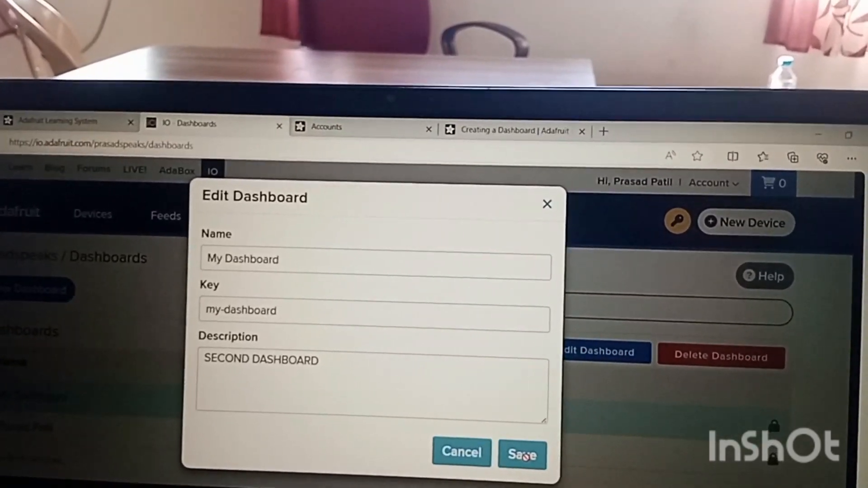
left_click(521, 452)
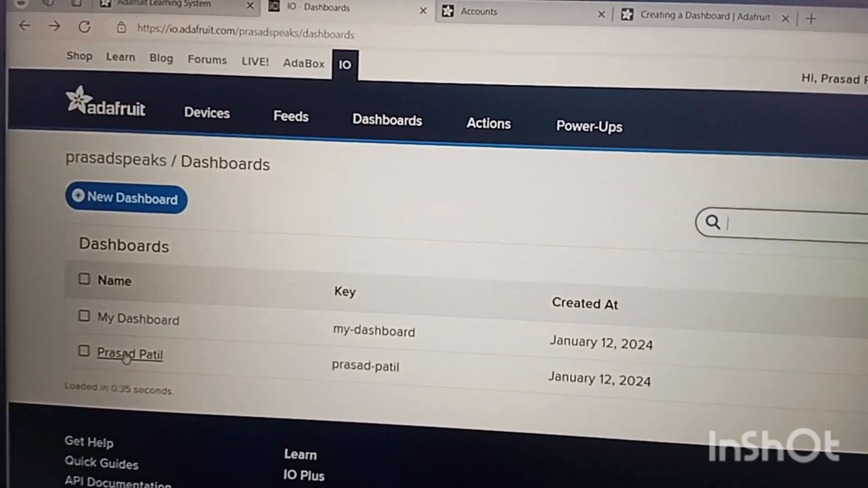
left_click(130, 355)
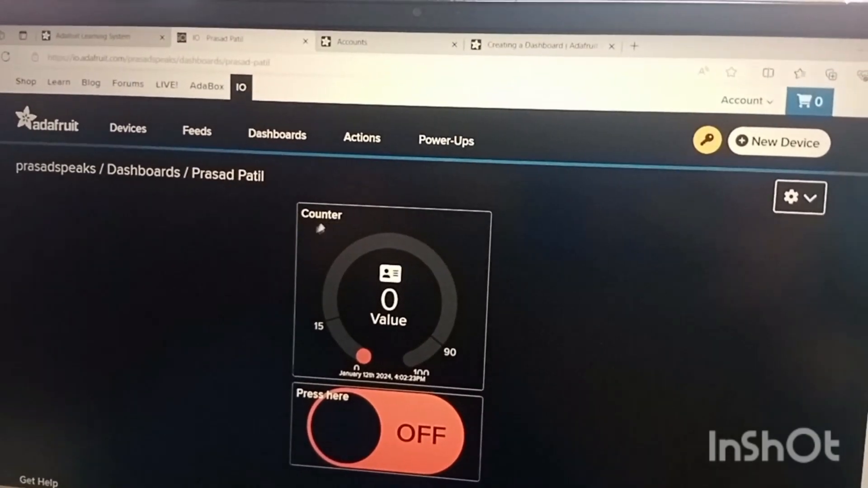
left_click(143, 173)
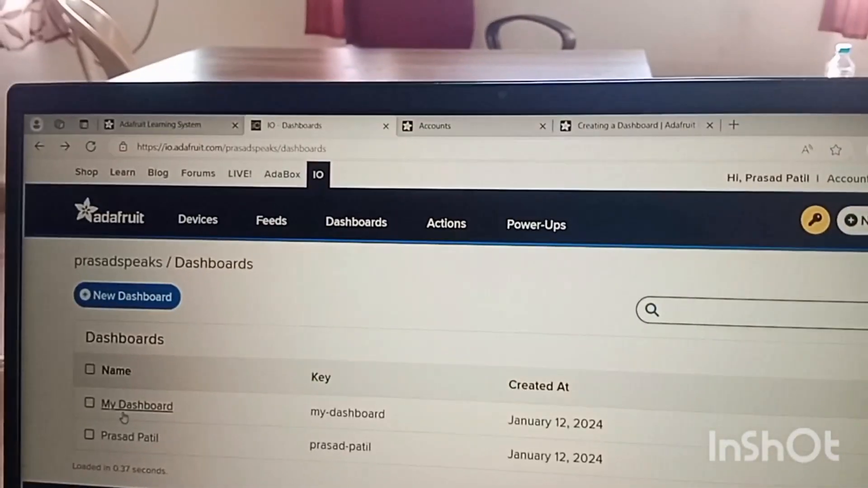
Open My Dashboard and start adding its first block from Dashboard Settings
left_click(136, 405)
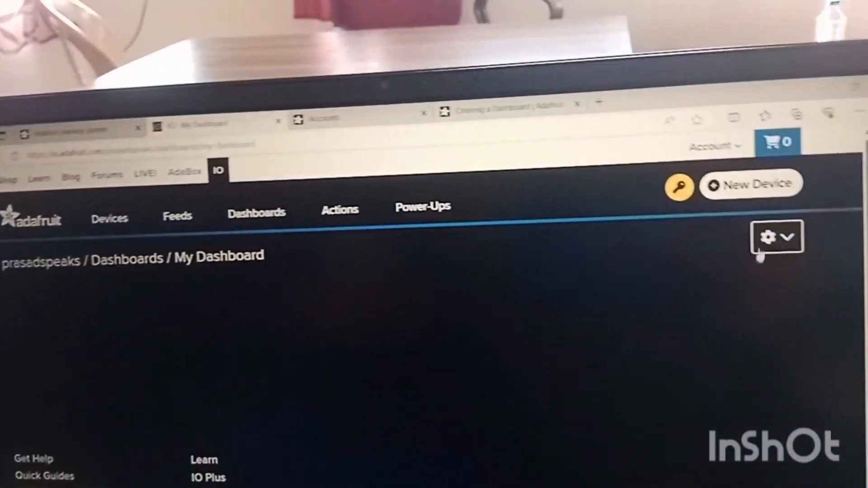
mouse_move(714, 240)
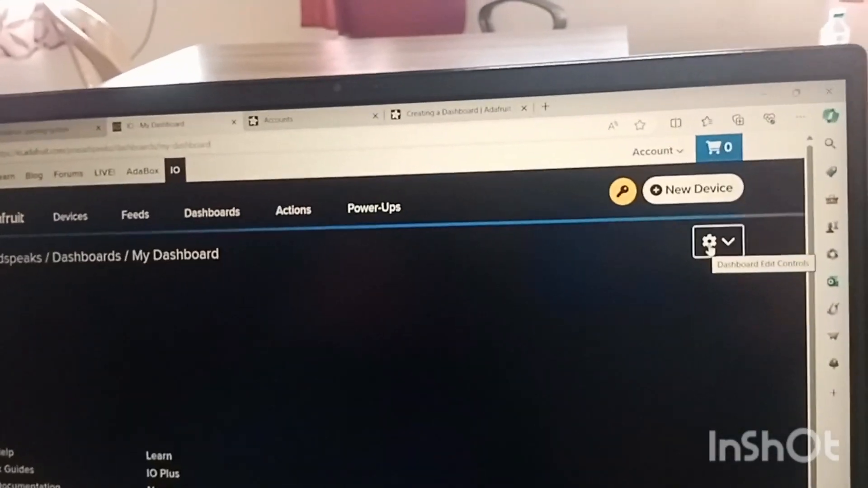
left_click(717, 242)
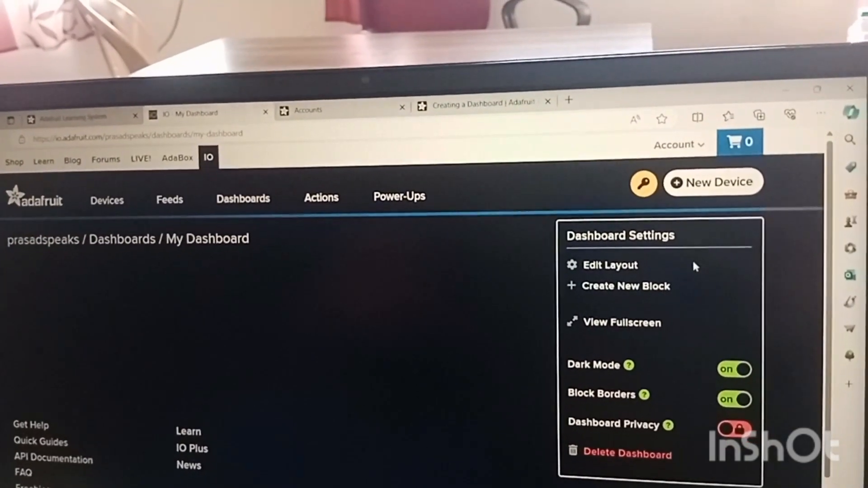
left_click(610, 265)
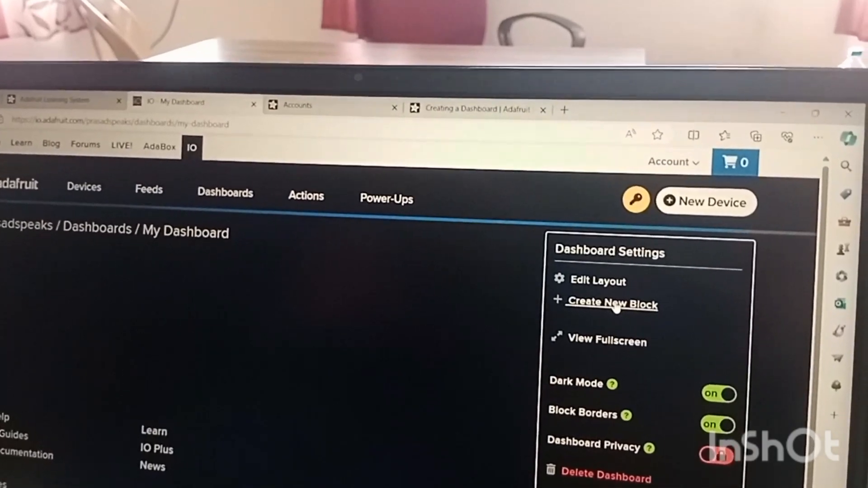
left_click(612, 304)
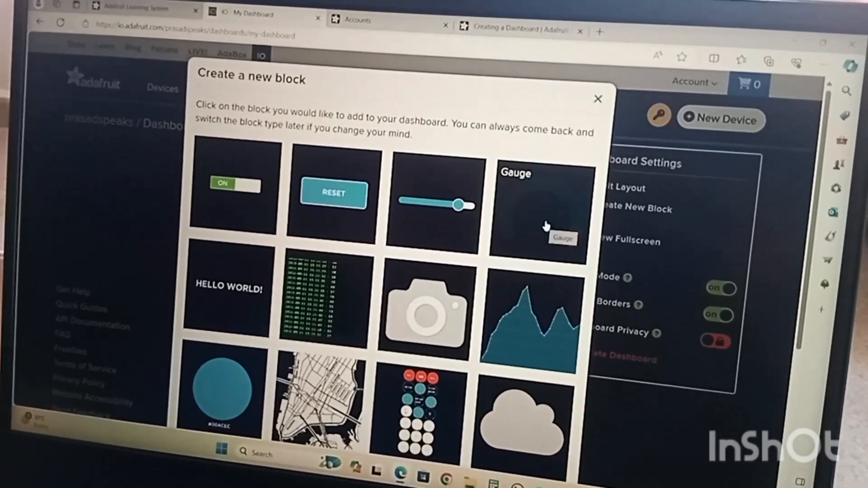
Choose Gauge as the new block type
scroll("down", 3)
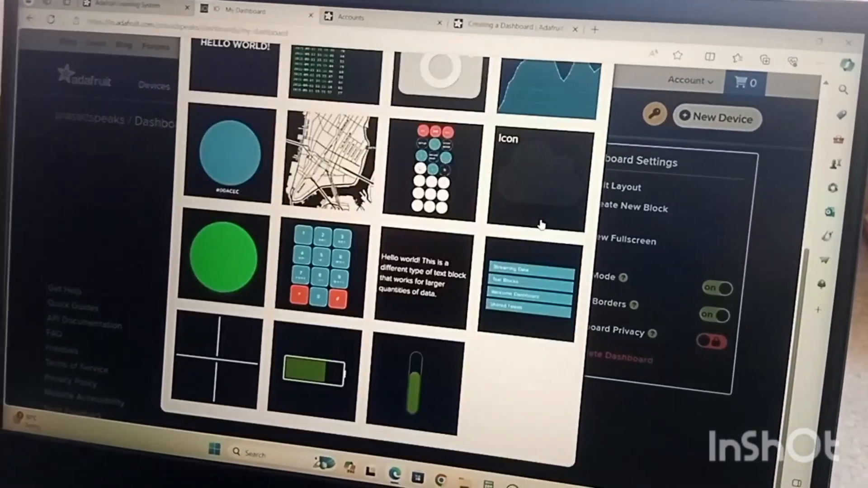
left_click(626, 208)
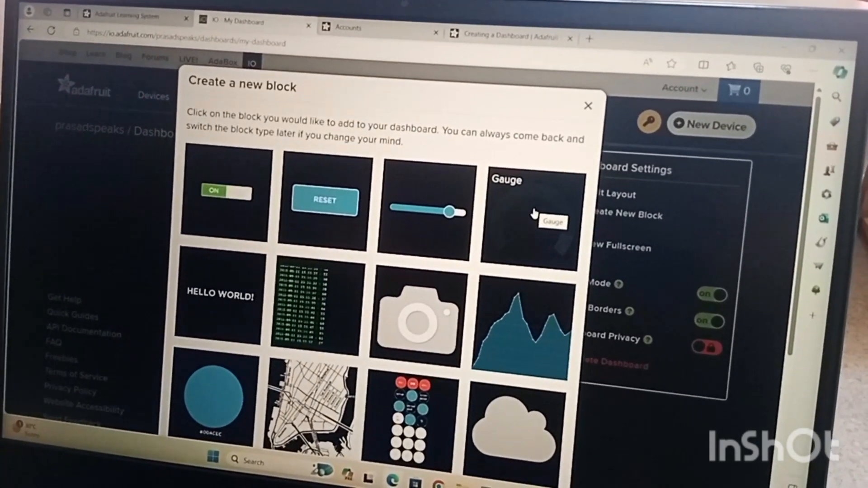
left_click(532, 216)
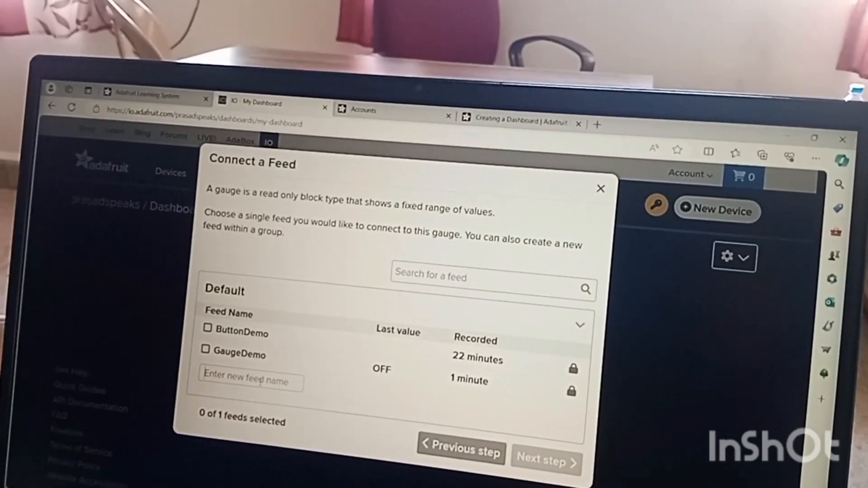
Create a new feed named Pot and connect the gauge to it
type("Poy")
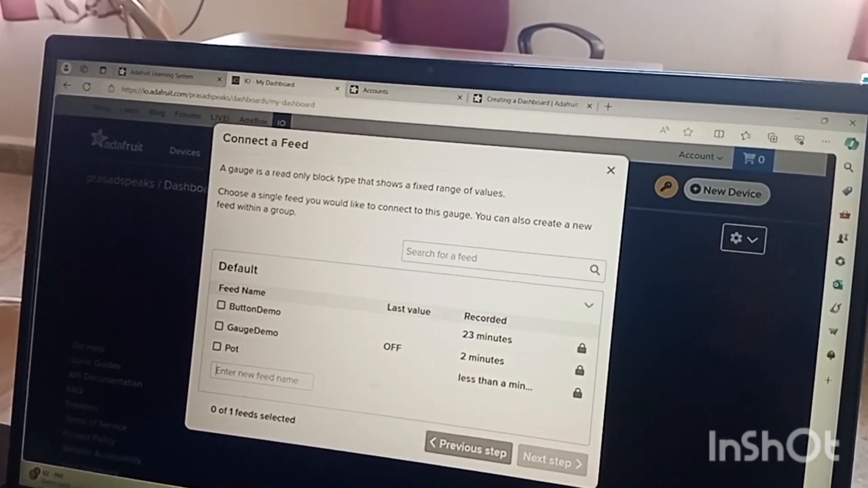
left_click(218, 349)
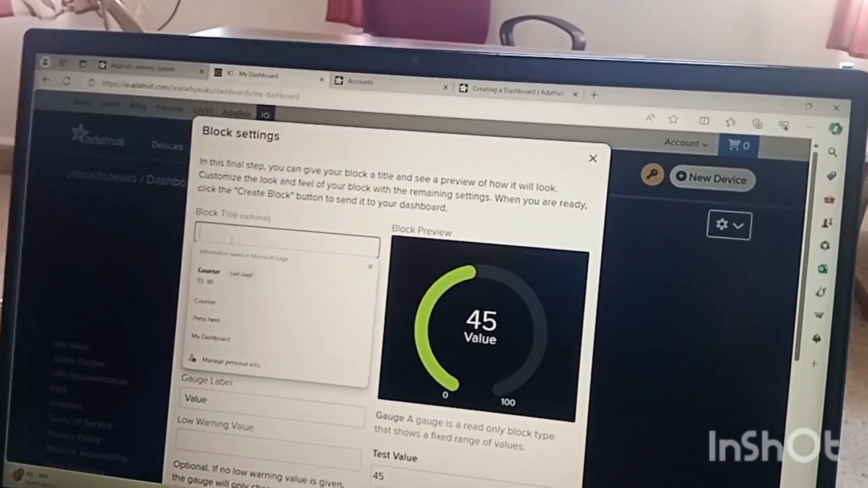
Title the gauge block 'Velocity'
type("A")
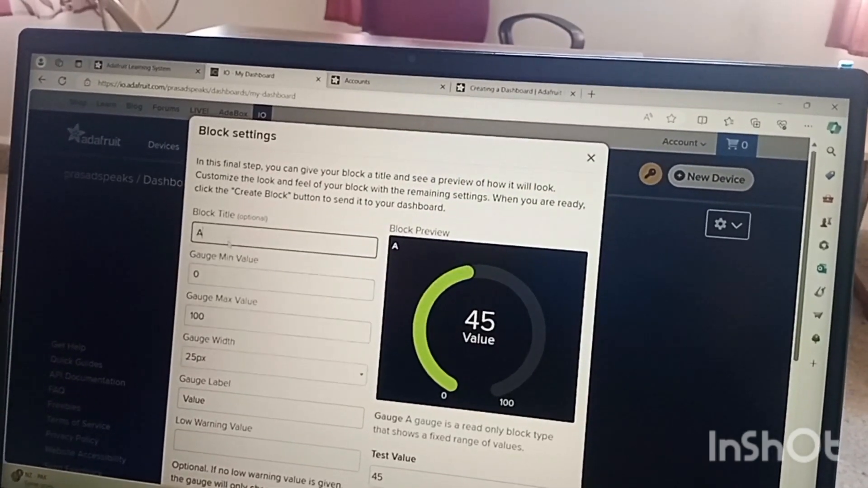
type("cce")
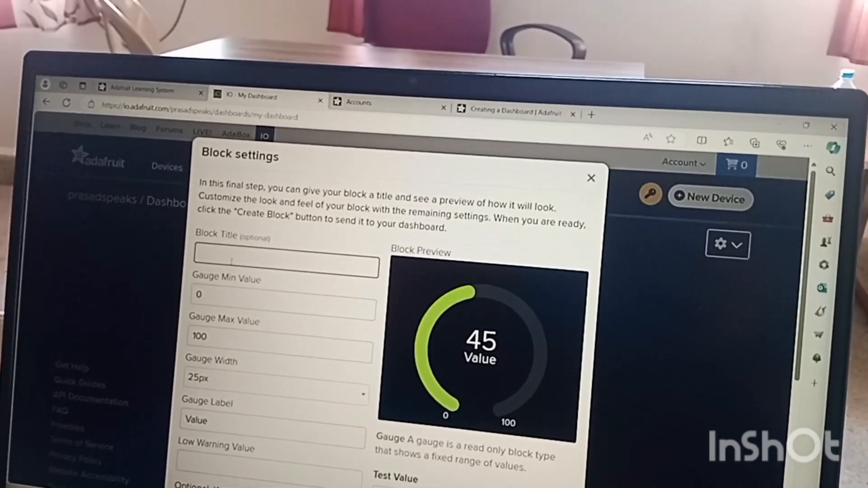
type("Velo")
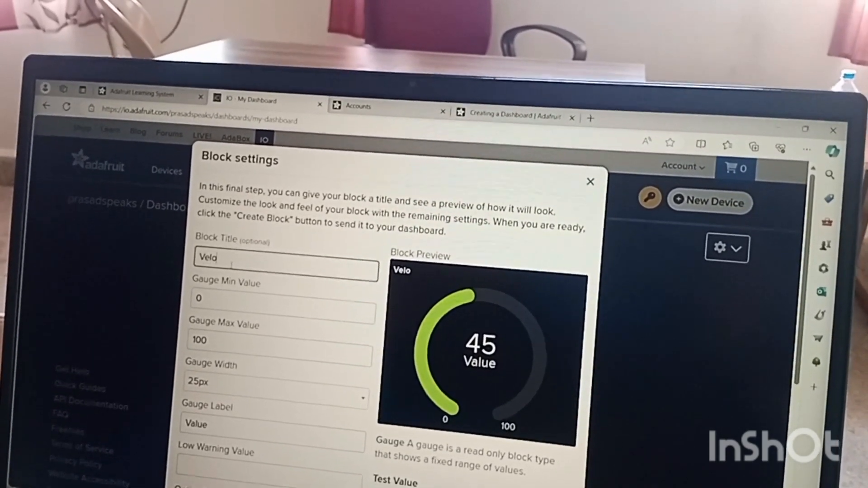
type("city")
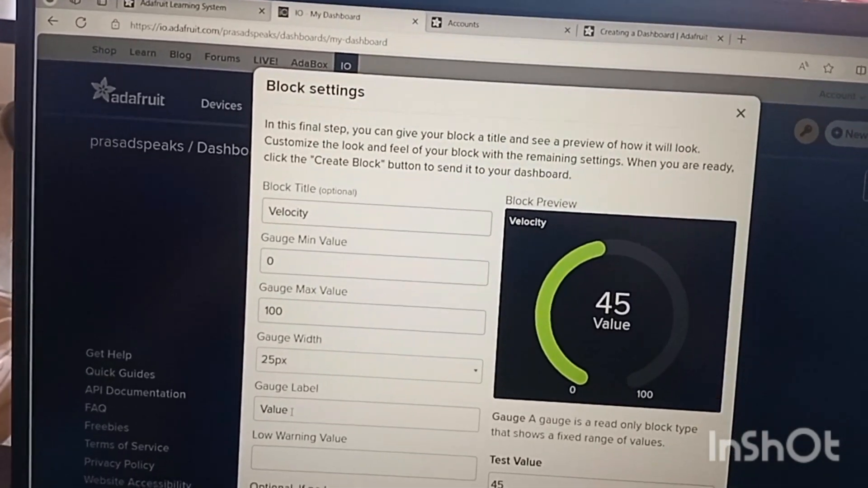
Set the gauge's low warning to 10, high warning to 80, and enable Show Icon
scroll("down", 3)
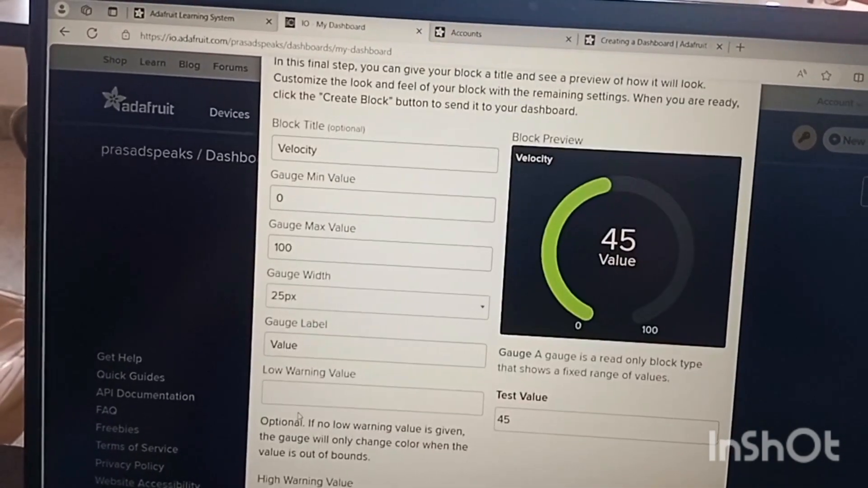
left_click(377, 396)
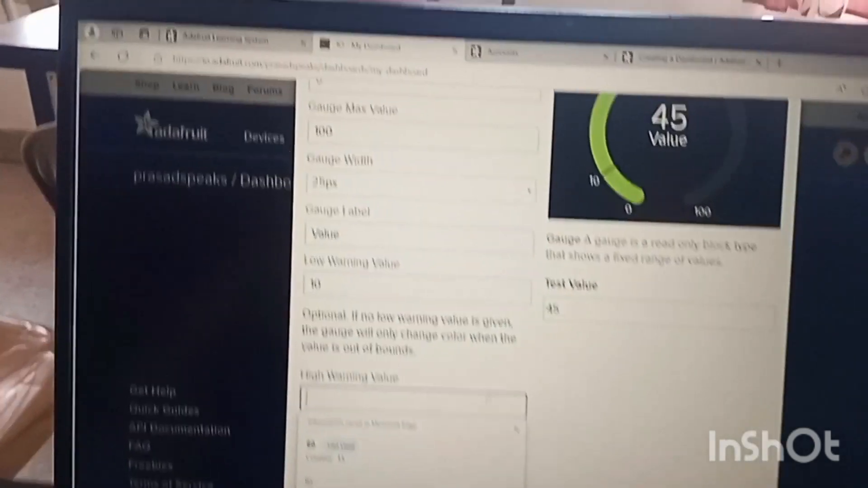
type("80")
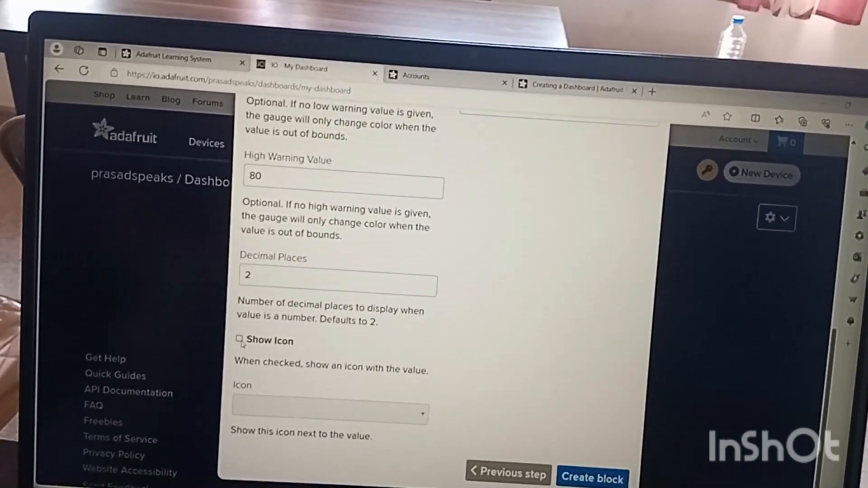
scroll("up", 3)
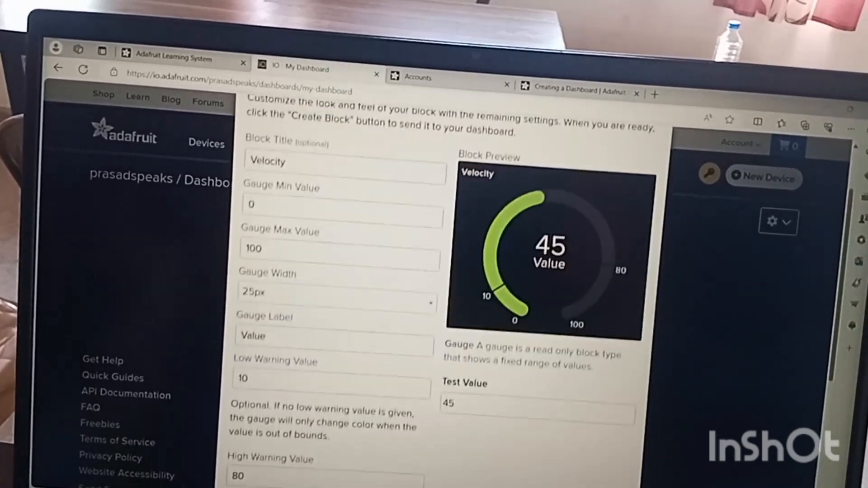
scroll("down", 3)
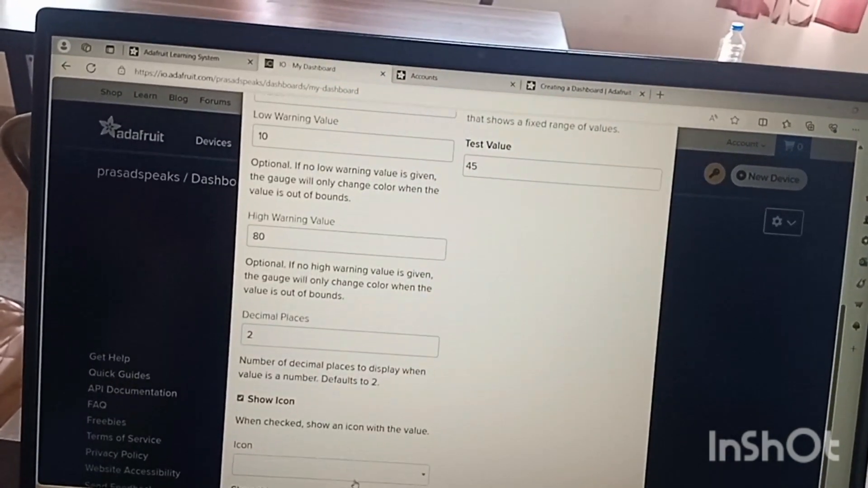
Pick the bank icon for the gauge and begin retitling it starting with 'R'
left_click(329, 473)
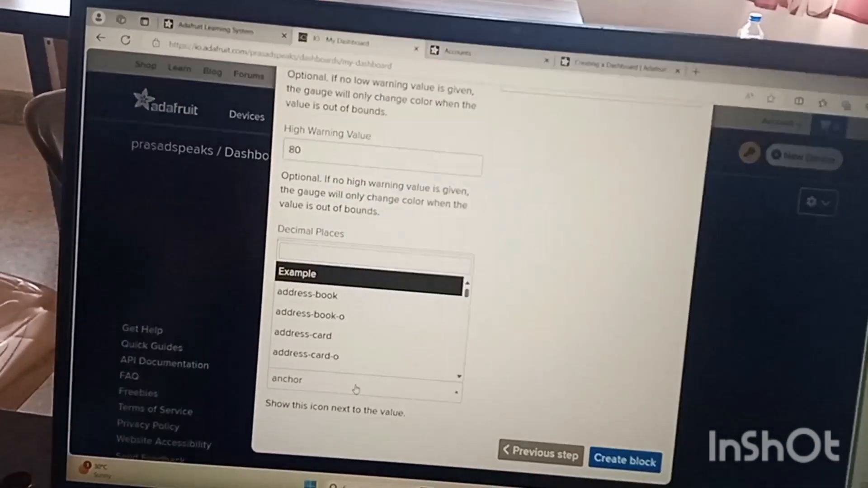
scroll("down", 3)
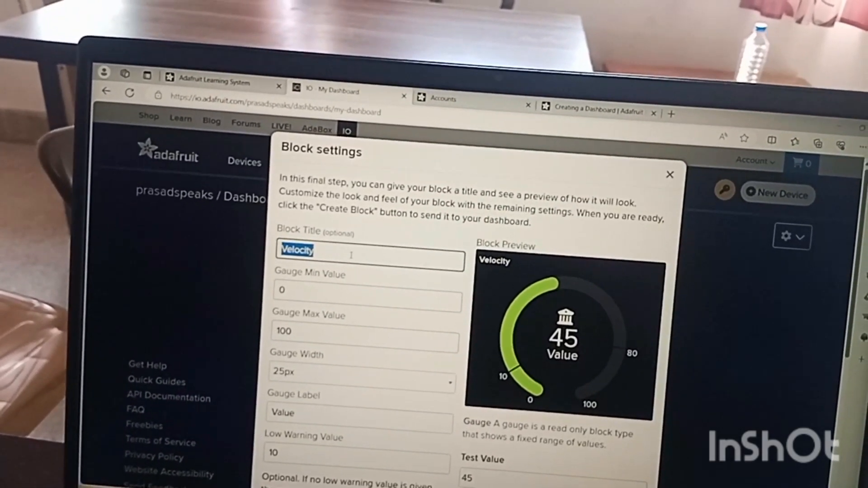
type("R")
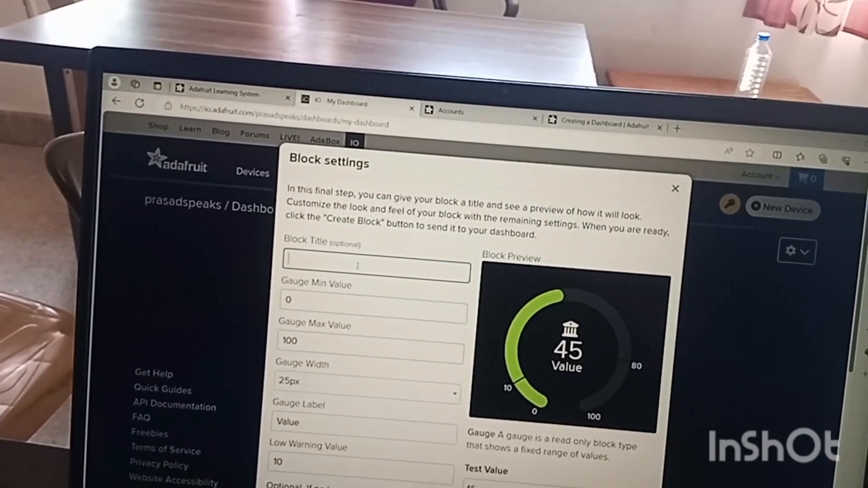
Title the gauge 'Rupees' and try max values 1000 and 100000 in Block settings
type("Rupees")
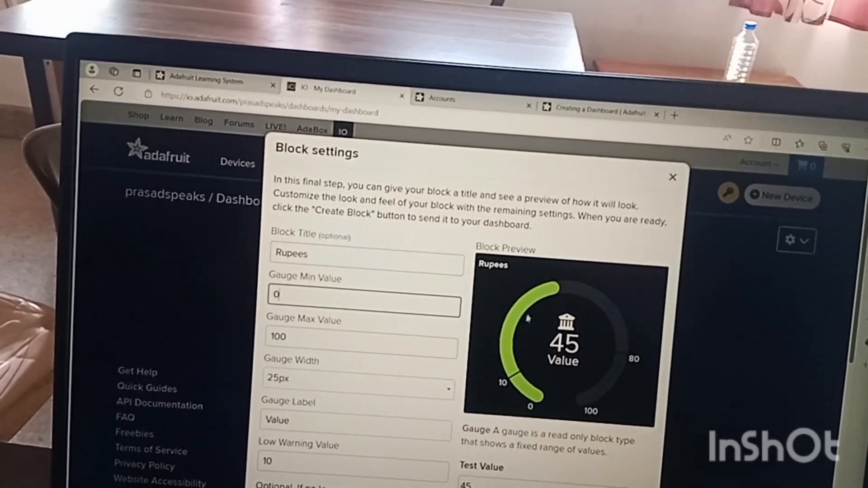
scroll("down", 3)
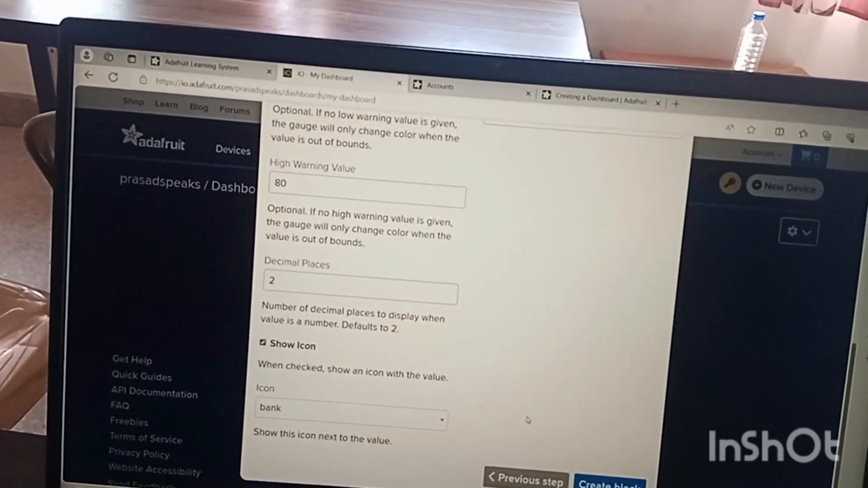
scroll("up", 3)
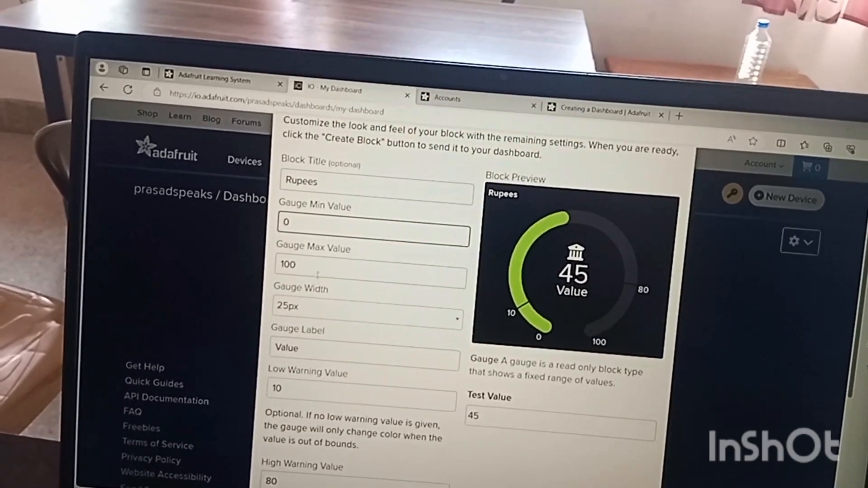
type("1000")
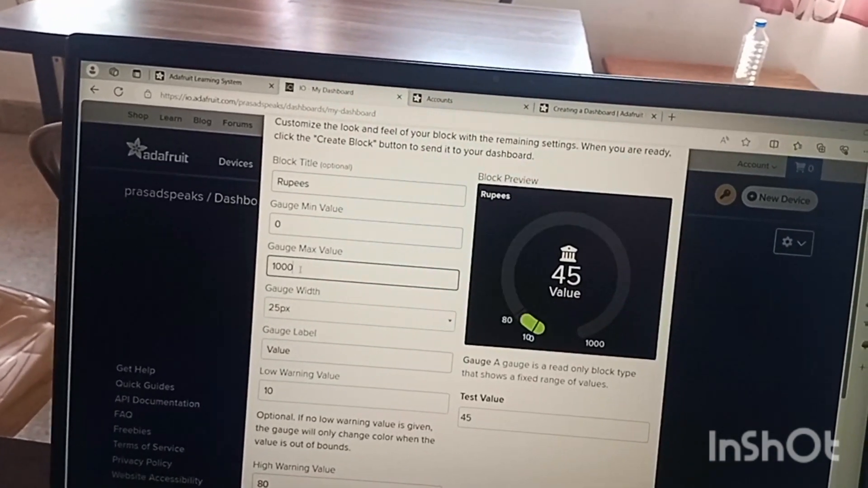
type("100000")
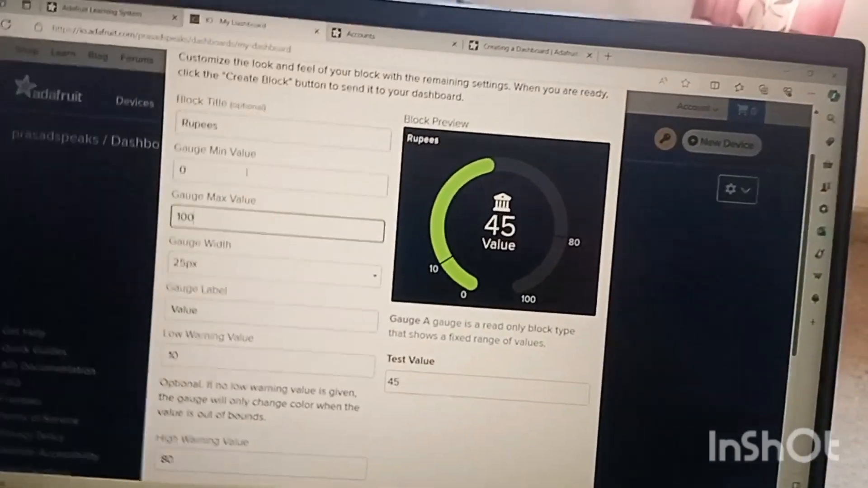
scroll("down", 3)
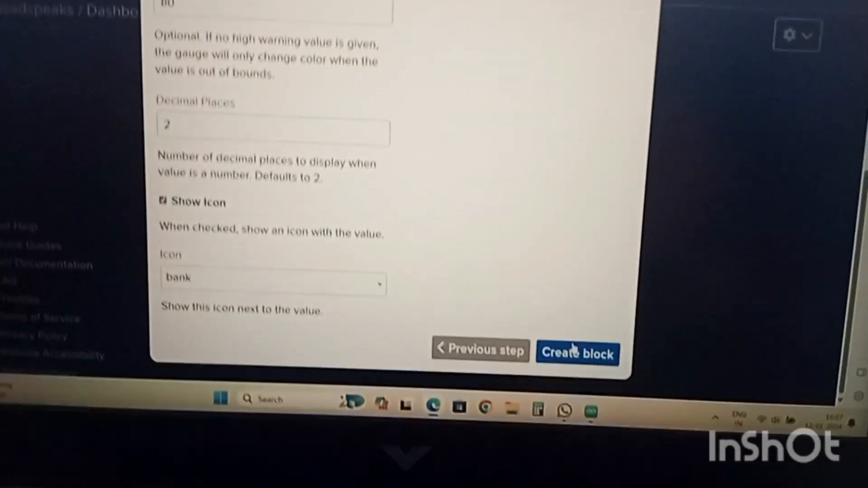
scroll("up", 3)
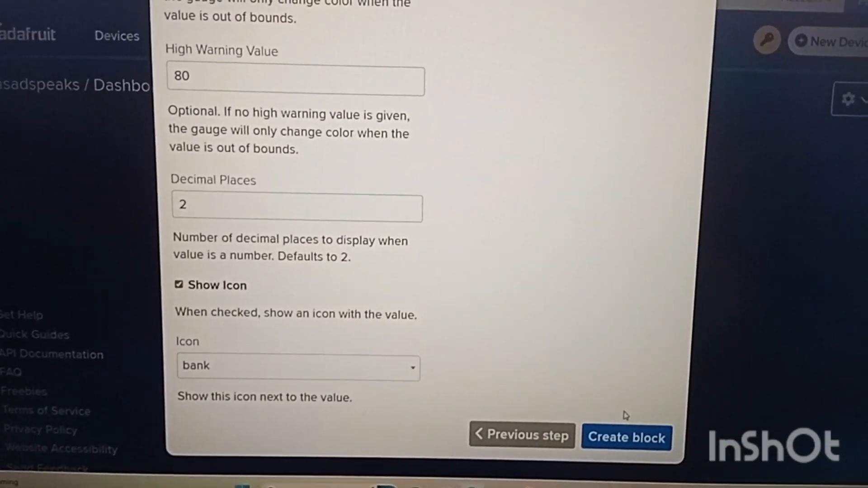
Create the Rupees gauge block on My Dashboard and enter Edit Layout mode
left_click(626, 437)
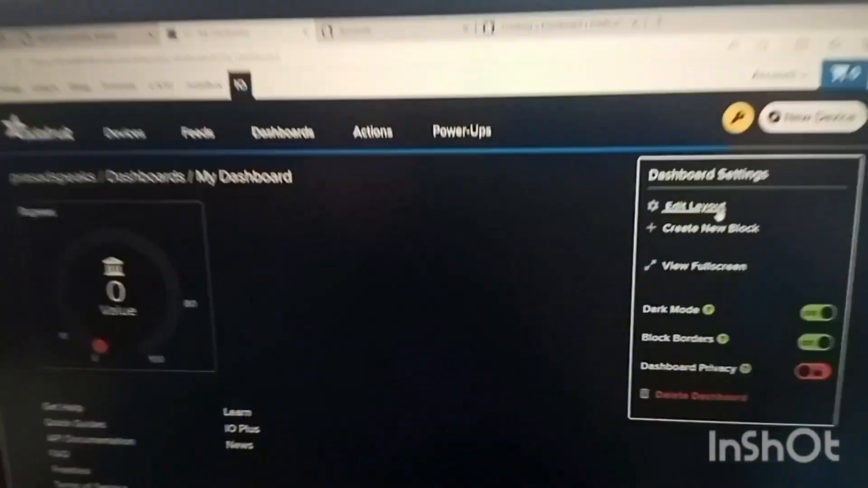
left_click(693, 206)
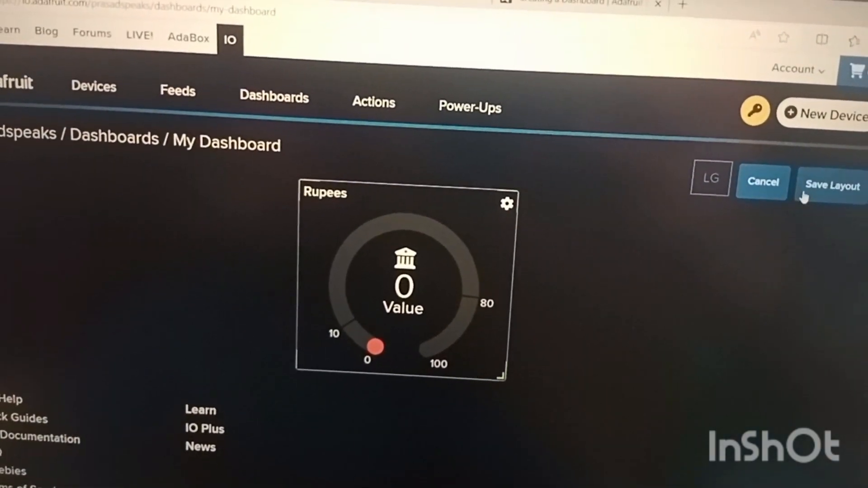
Save the layout, re-enter Edit Layout and choose Edit Block on the Rupees gauge
left_click(830, 185)
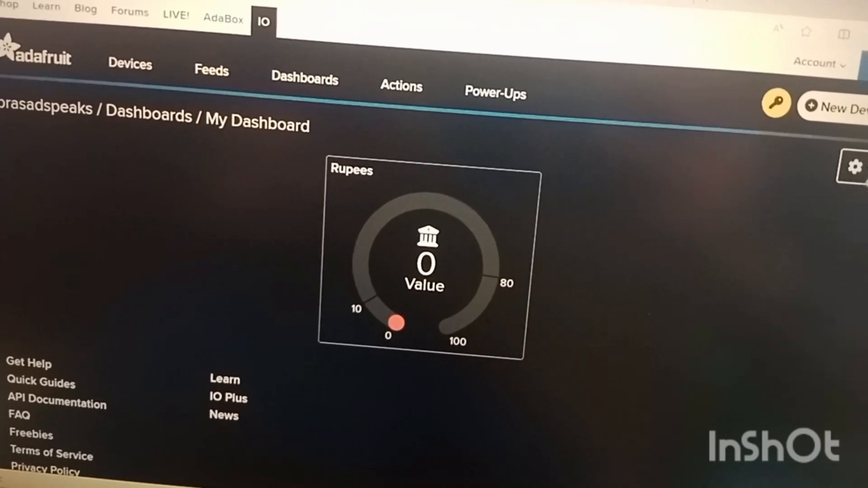
left_click(855, 166)
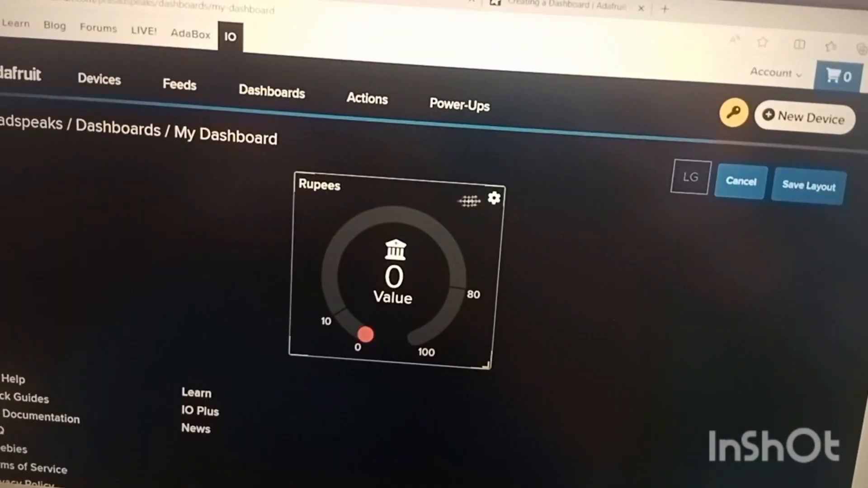
left_click(494, 199)
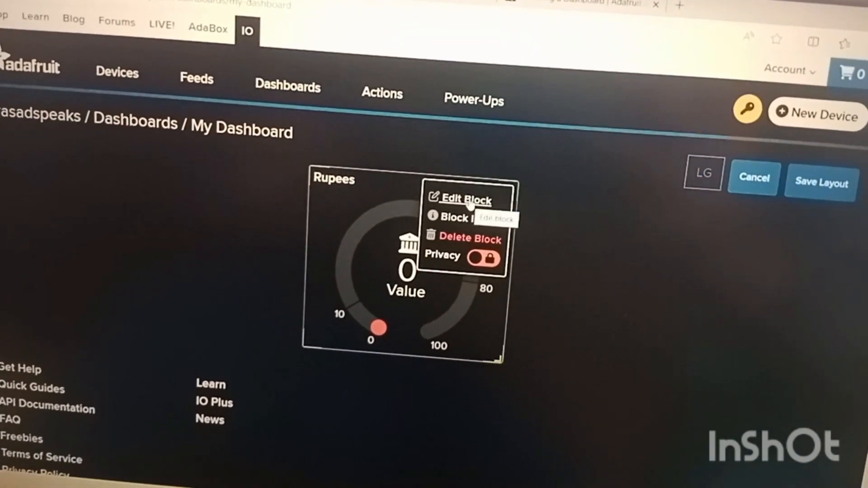
left_click(462, 199)
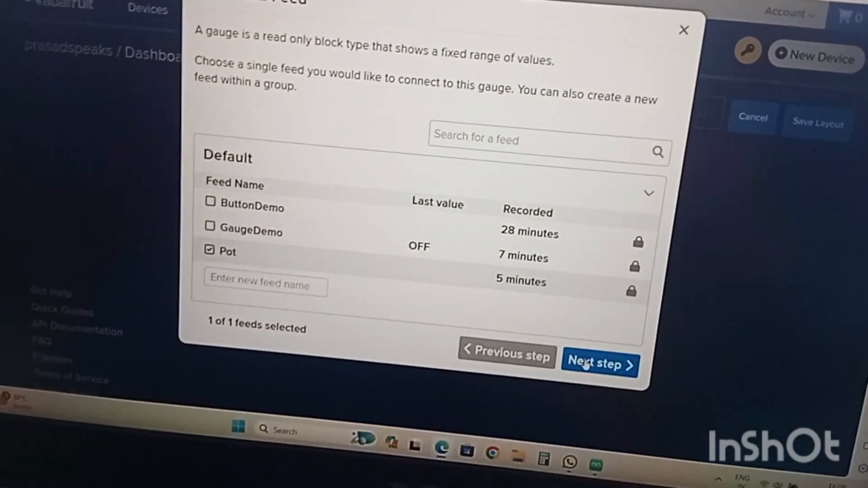
Step through the Rupees gauge's Block settings unchanged and apply Update block
left_click(599, 364)
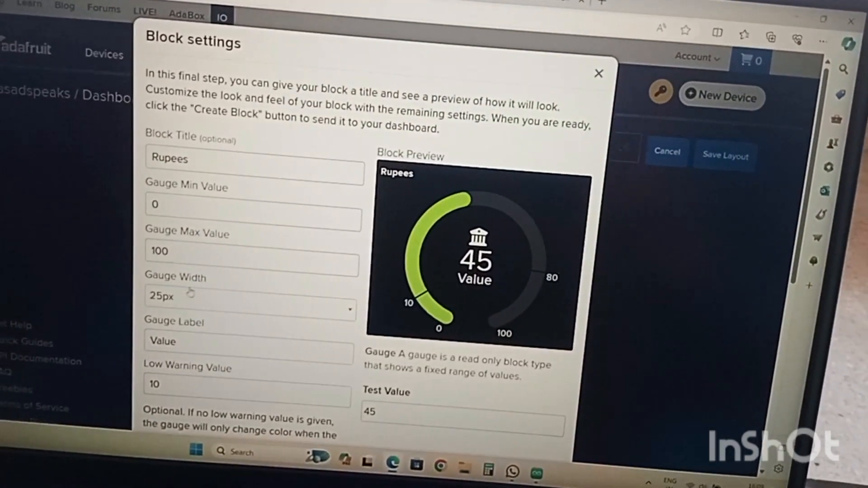
scroll("down", 3)
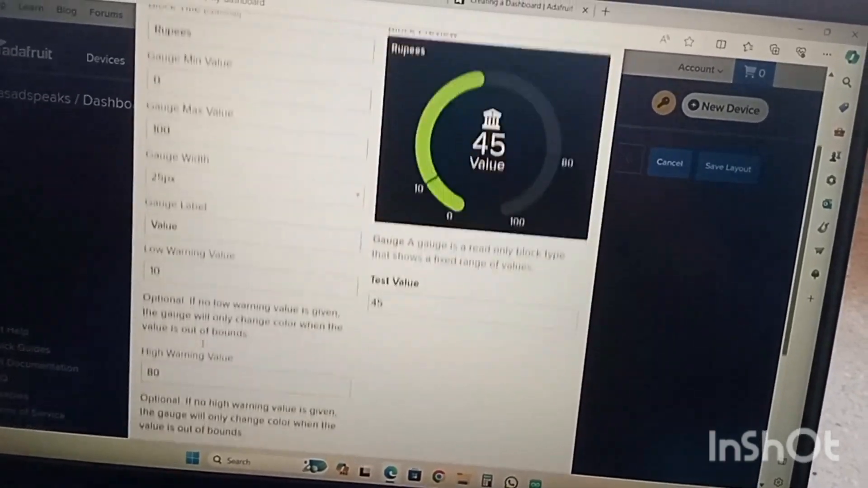
scroll("down", 3)
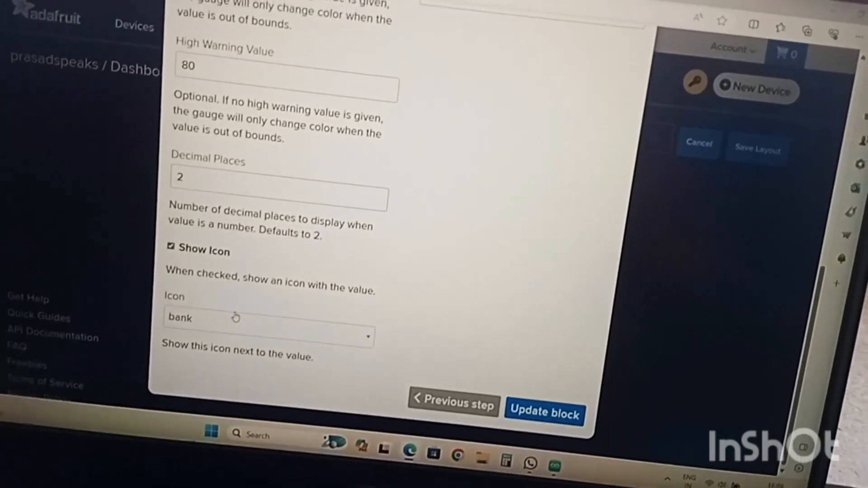
scroll("up", 3)
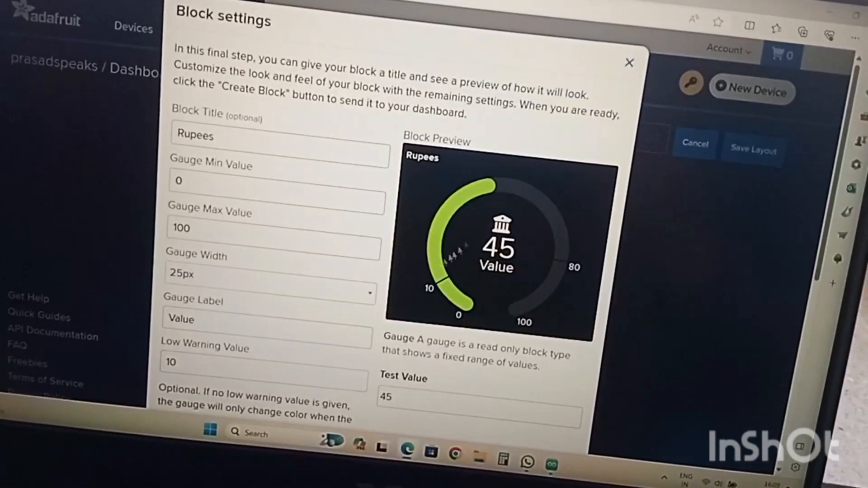
scroll("down", 3)
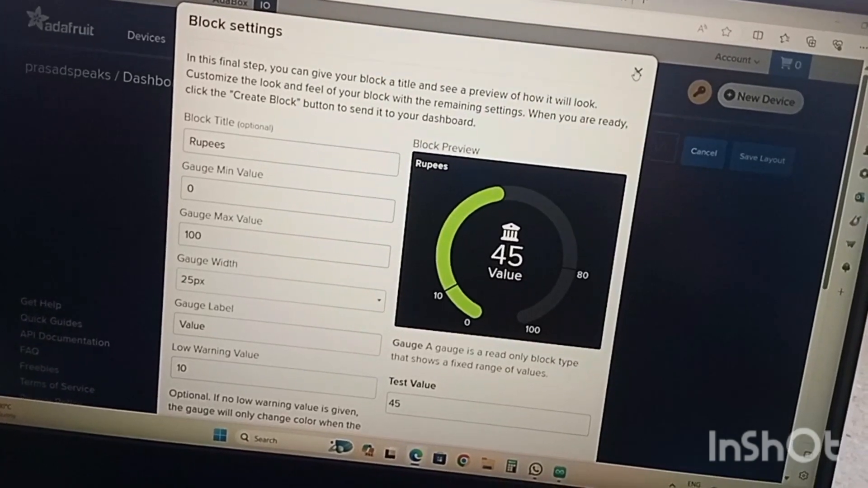
scroll("down", 3)
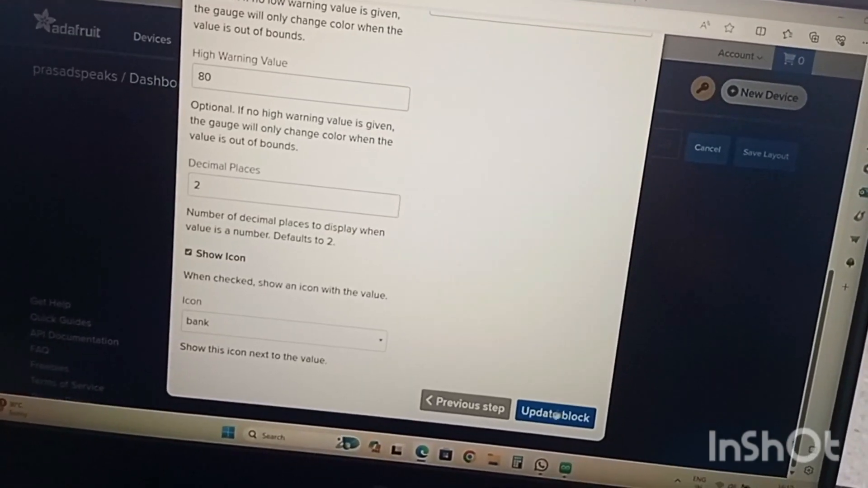
left_click(555, 416)
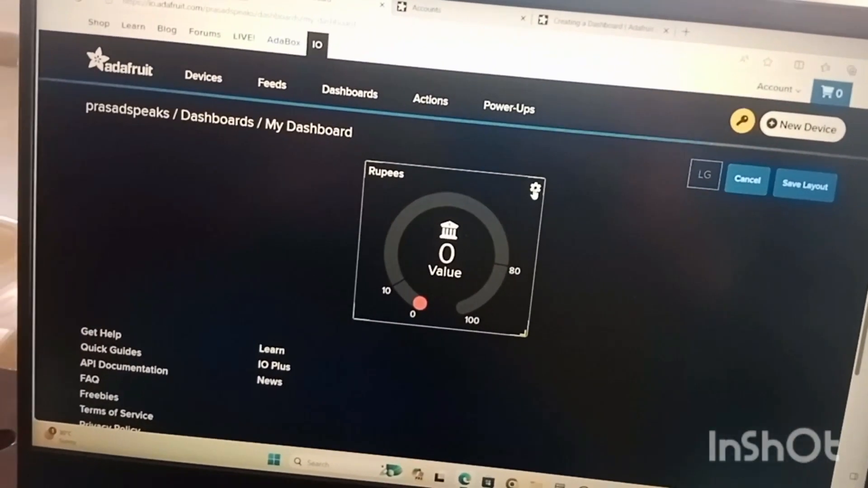
Choose Block Info from the Rupees block's gear menu to show its Block Inspector
left_click(534, 190)
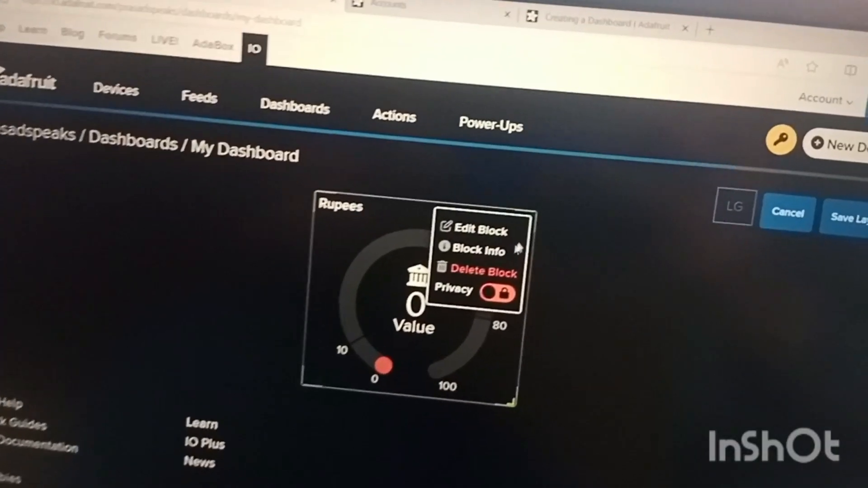
left_click(478, 250)
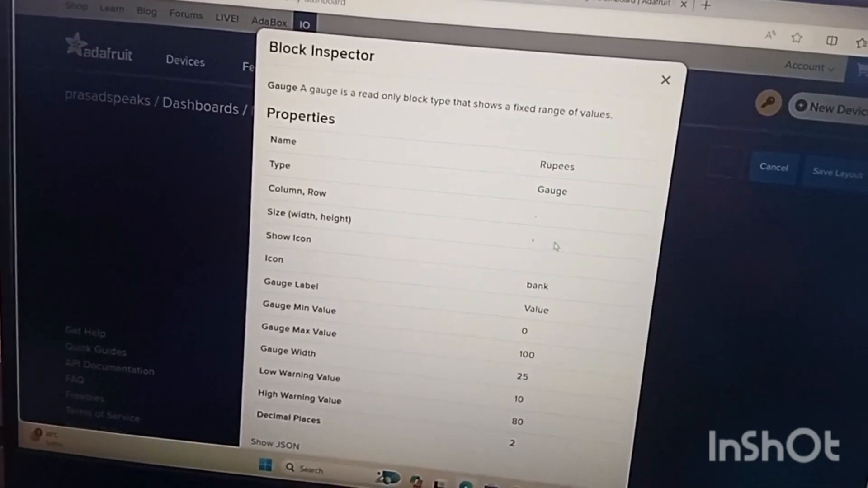
scroll("down", 3)
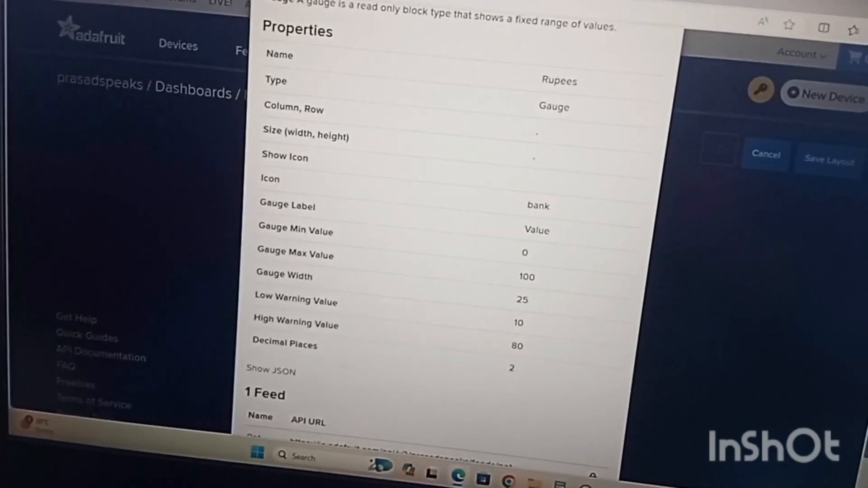
scroll("down", 3)
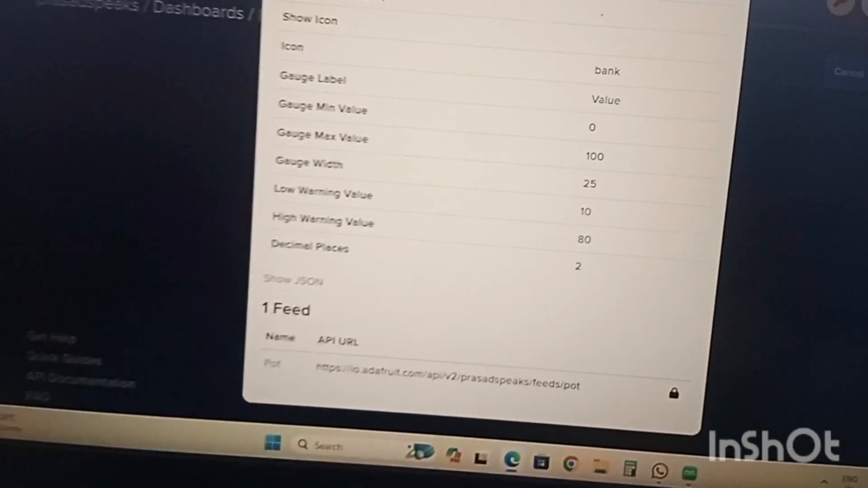
scroll("up", 3)
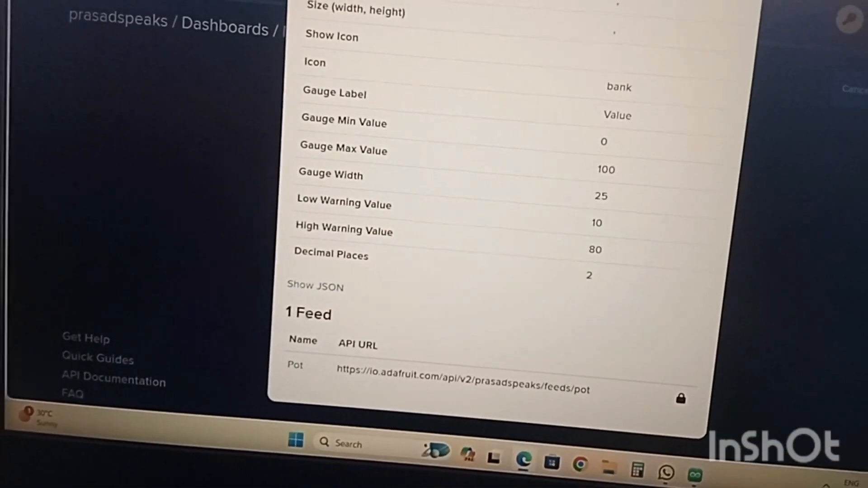
scroll("up", 3)
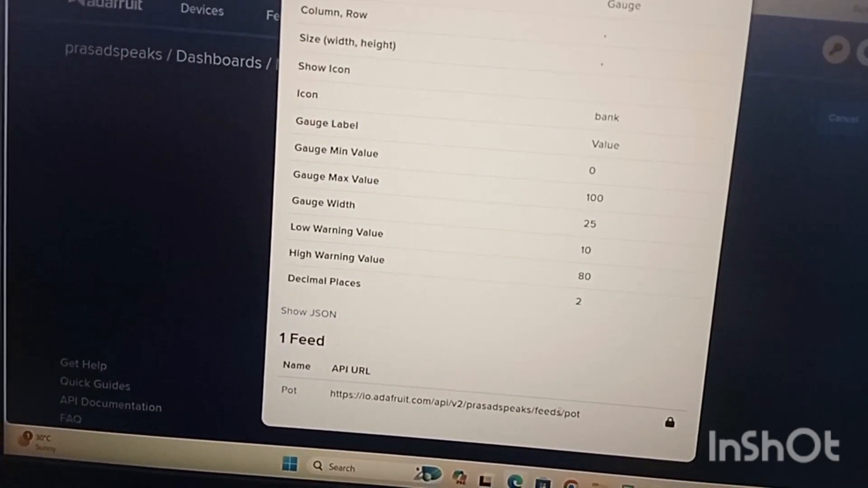
scroll("down", 3)
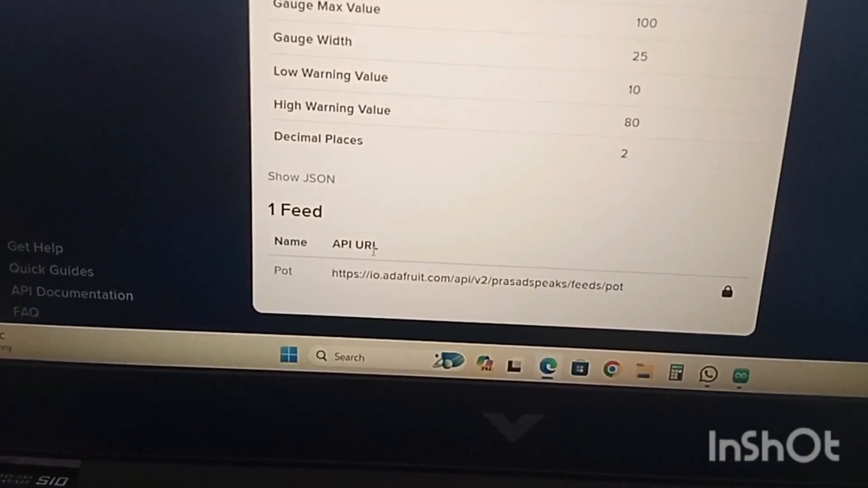
scroll("up", 3)
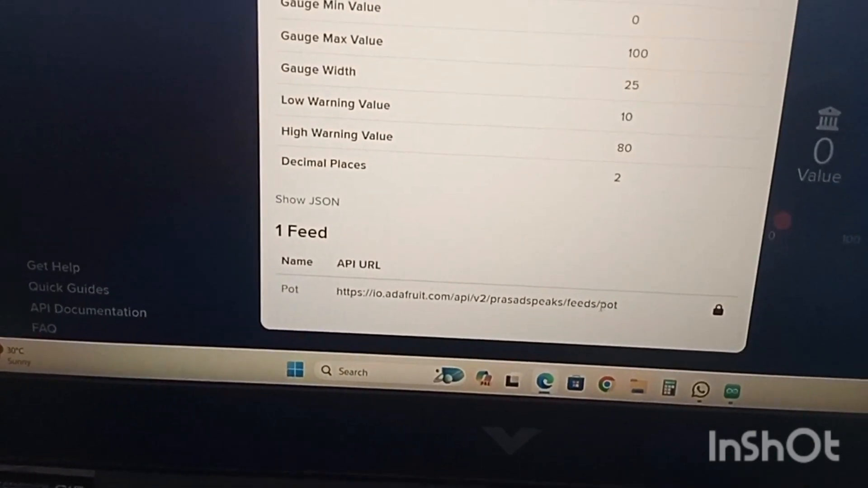
scroll("down", 3)
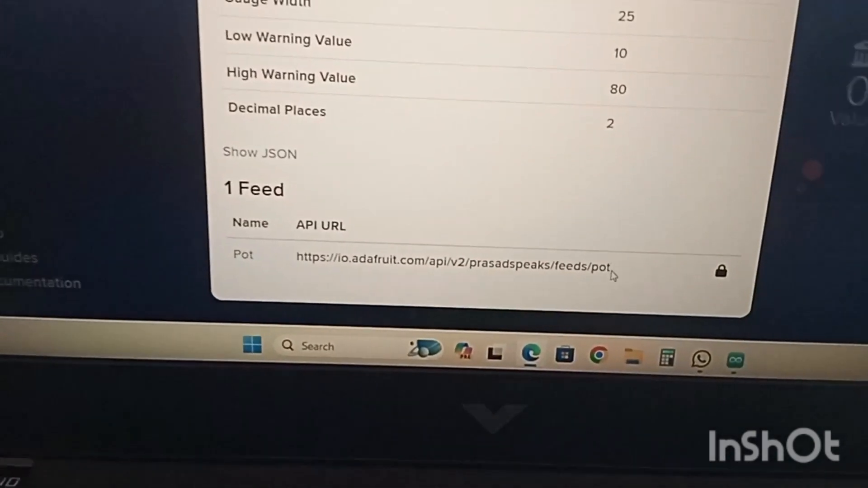
scroll("up", 3)
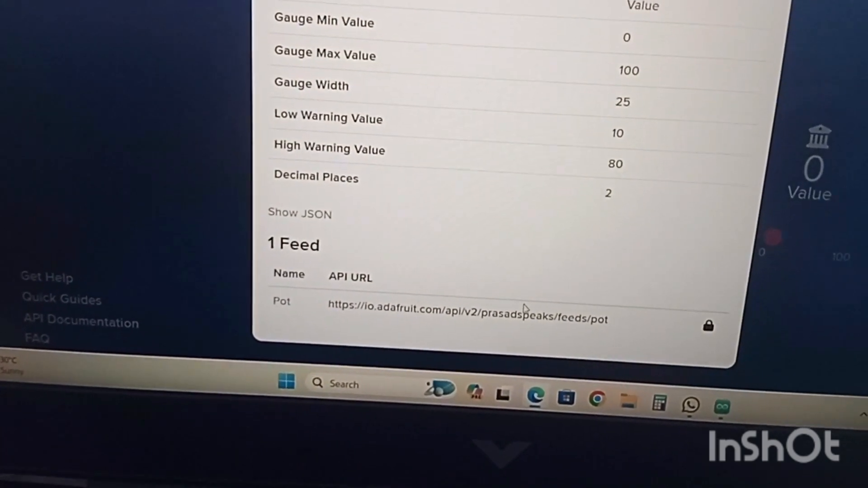
scroll("up", 3)
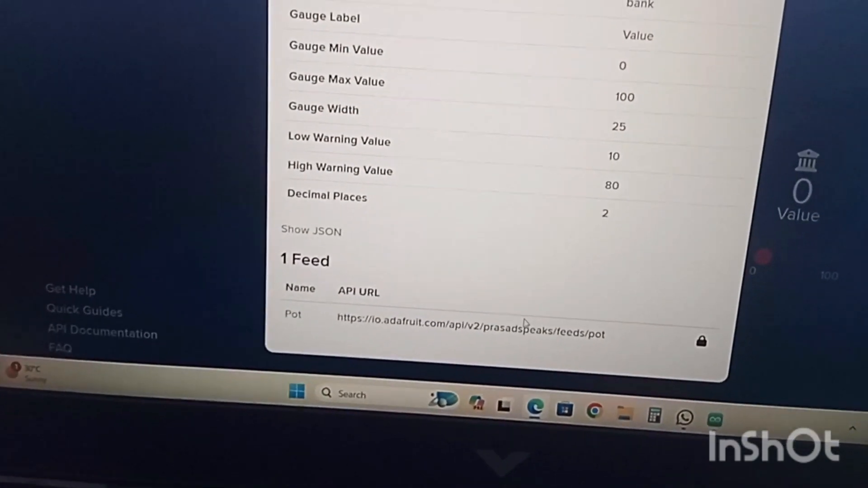